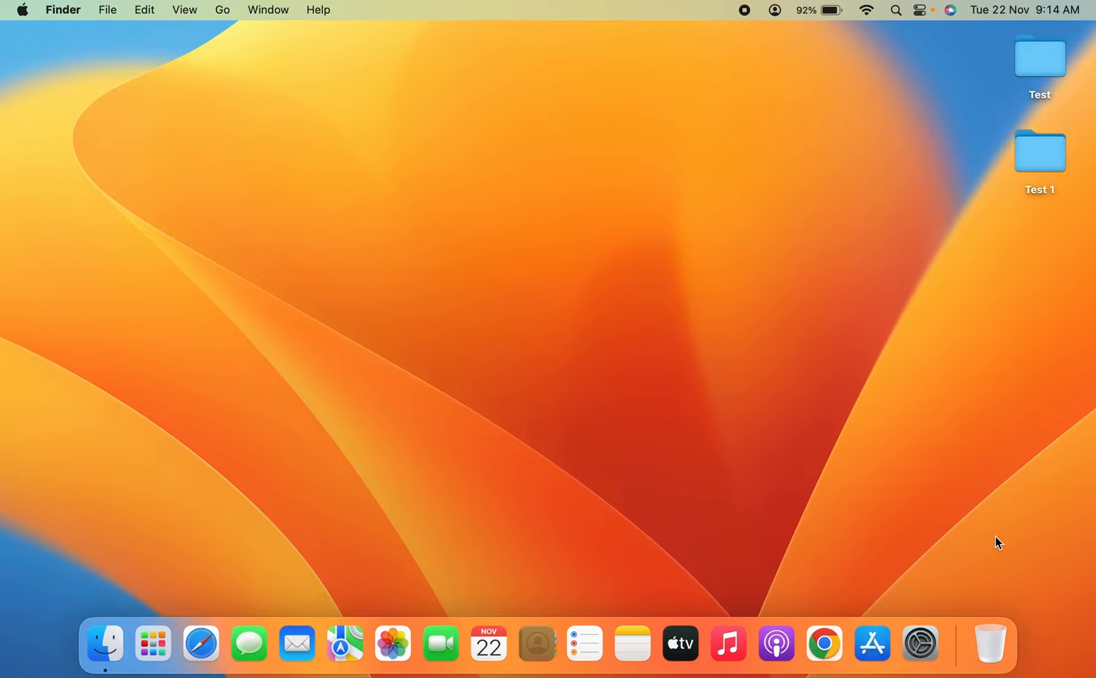
pyautogui.moveTo(904, 482)
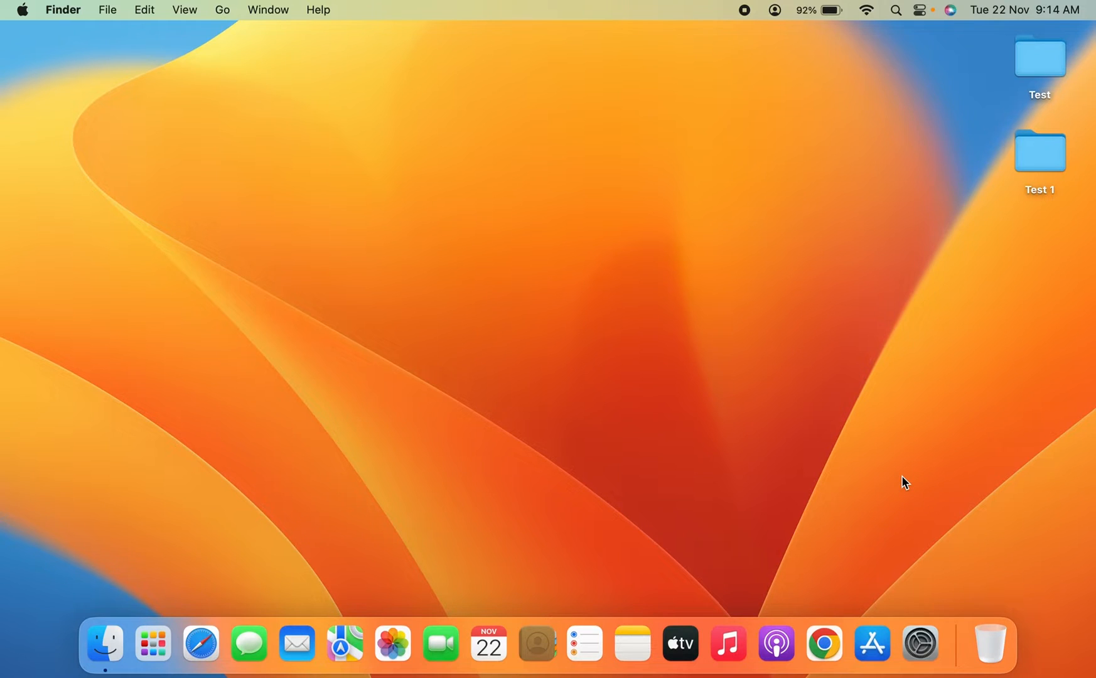
pyautogui.moveTo(919, 643)
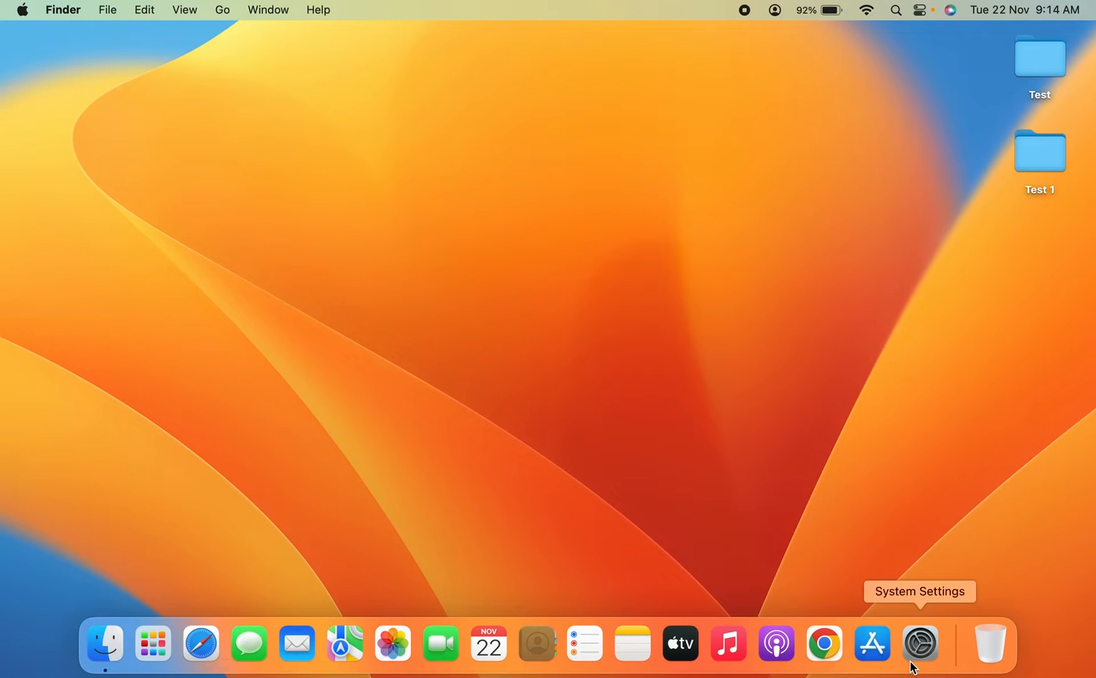
pyautogui.moveTo(918, 643)
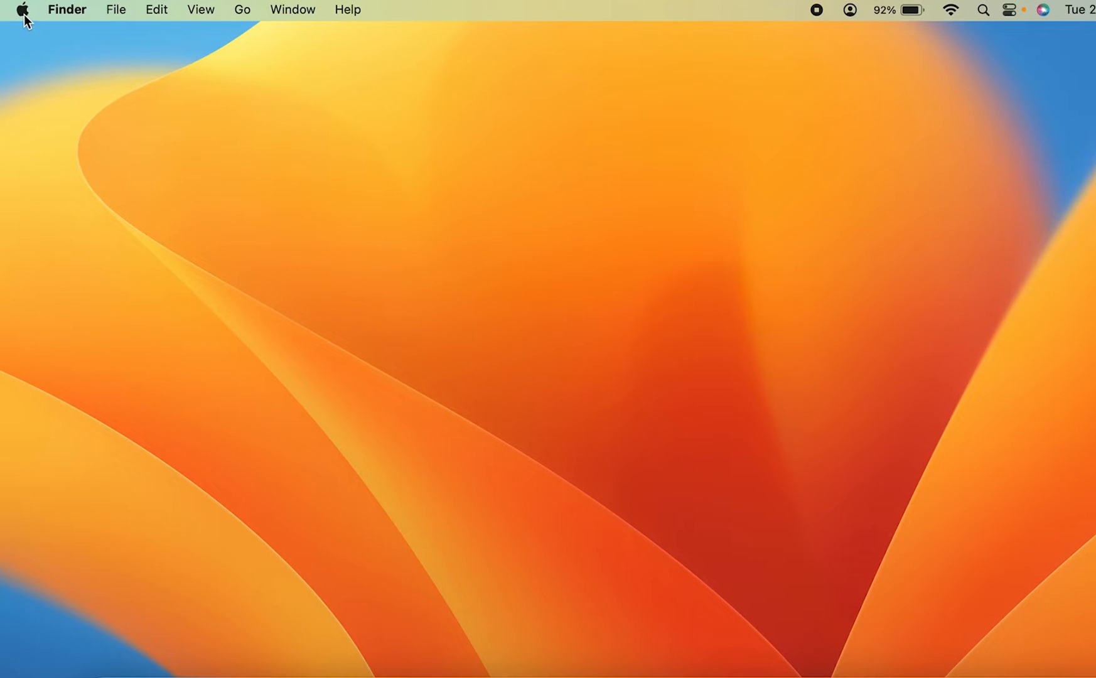
# Launch System Settings from the Apple menu
pyautogui.click(21, 9)
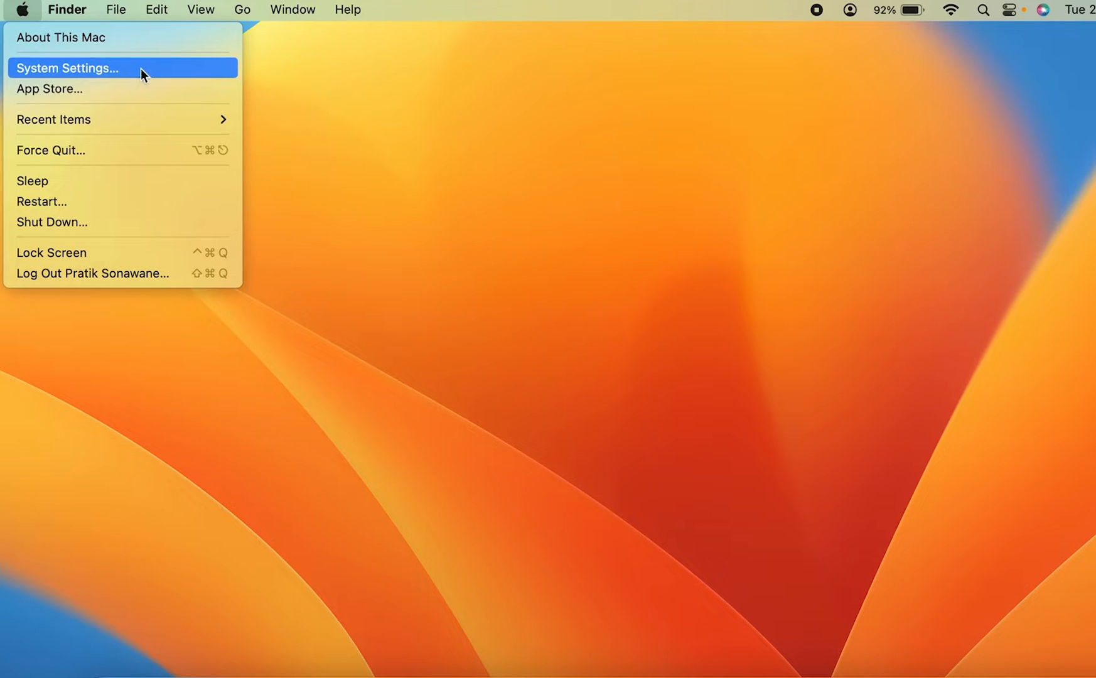
pyautogui.moveTo(170, 73)
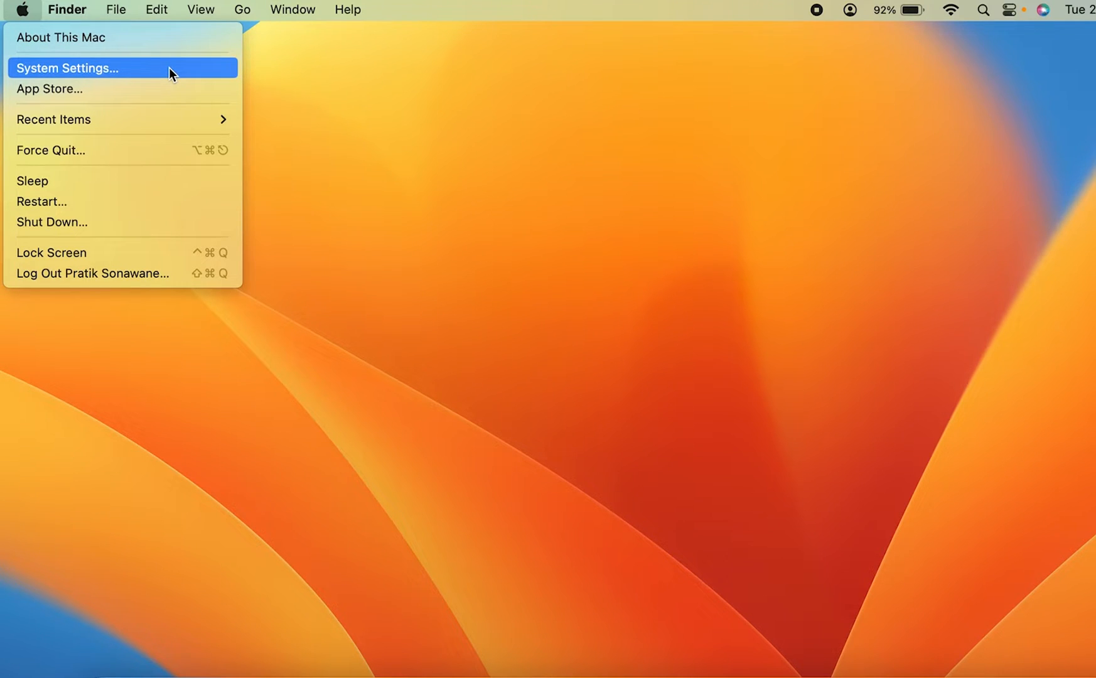
pyautogui.click(65, 67)
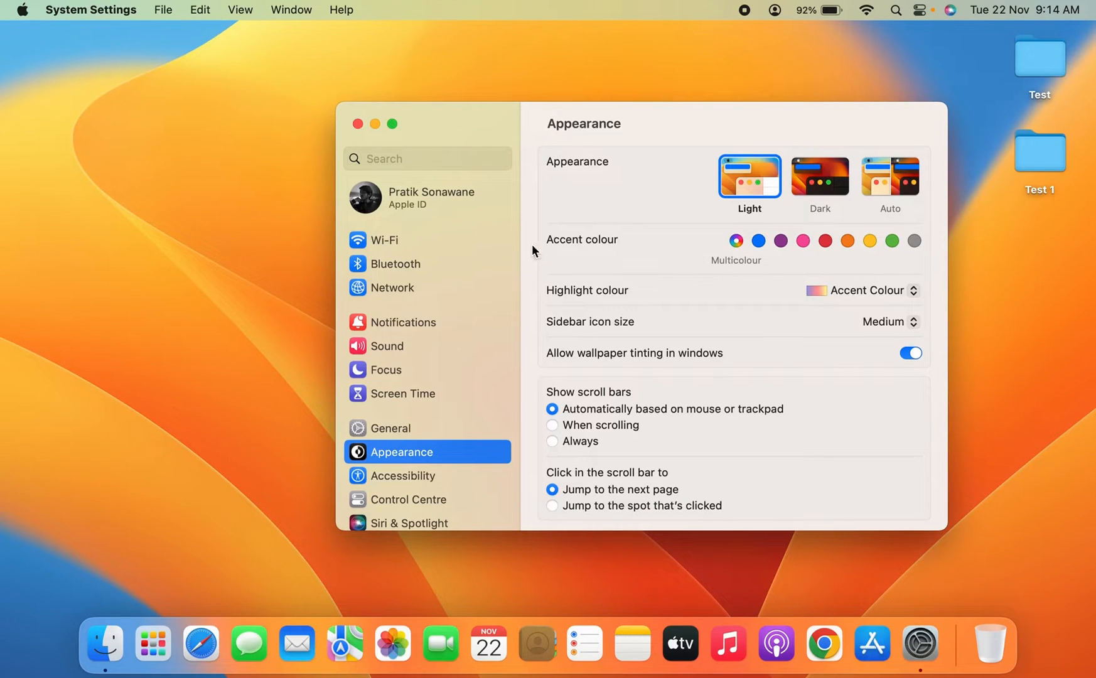
pyautogui.moveTo(674, 304)
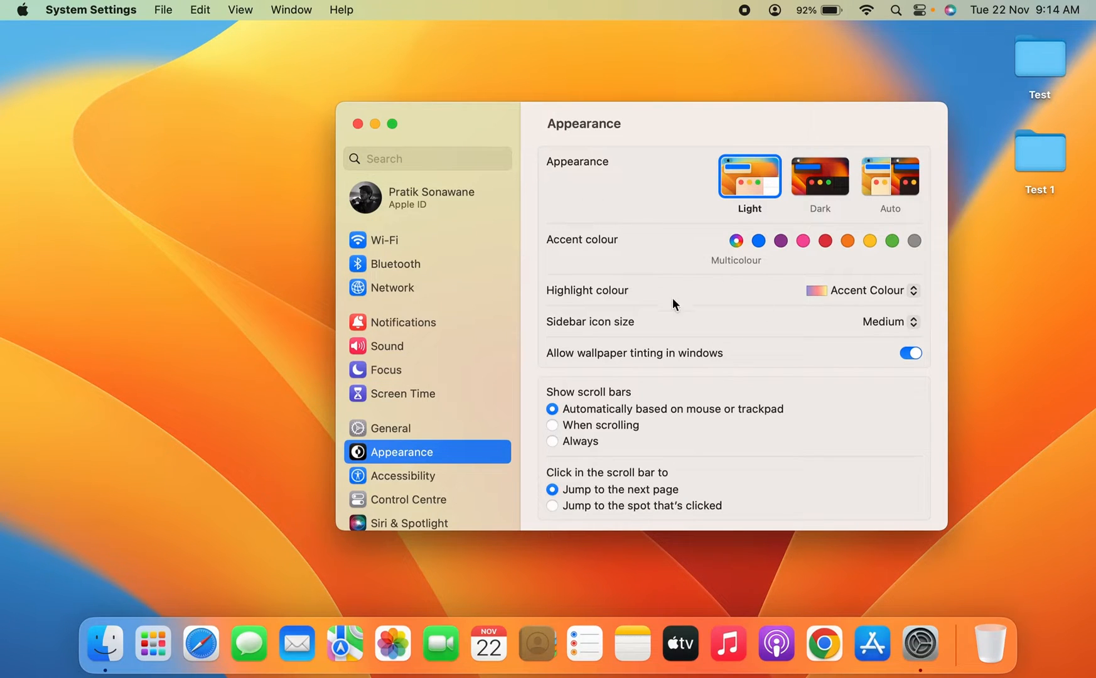
pyautogui.moveTo(598, 300)
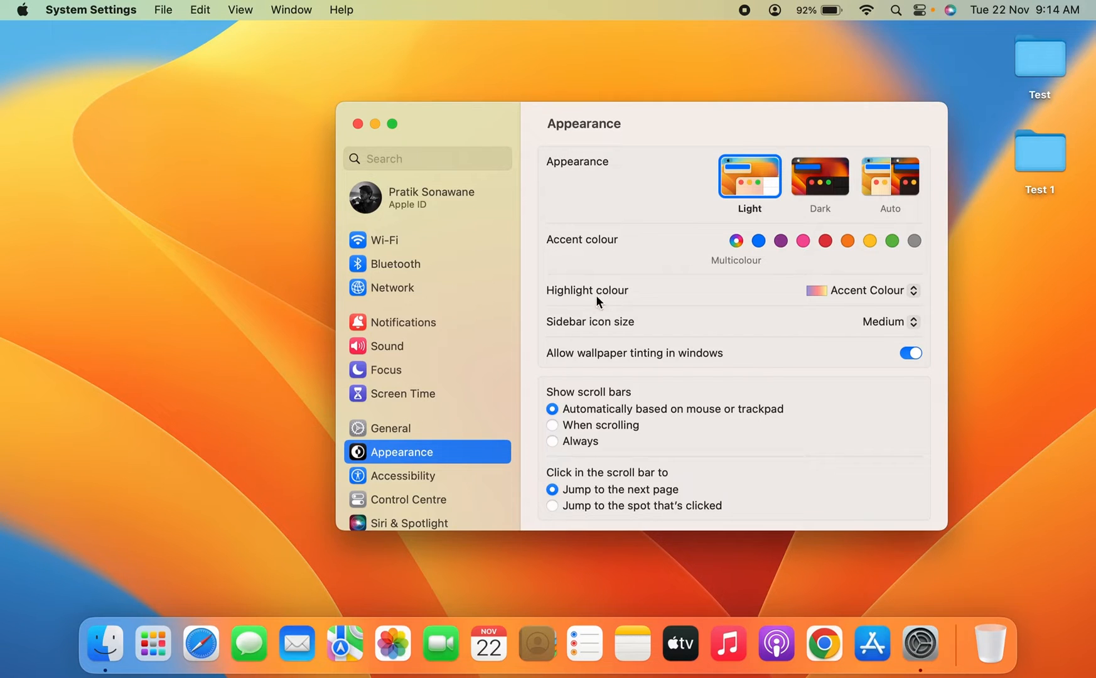
pyautogui.moveTo(507, 319)
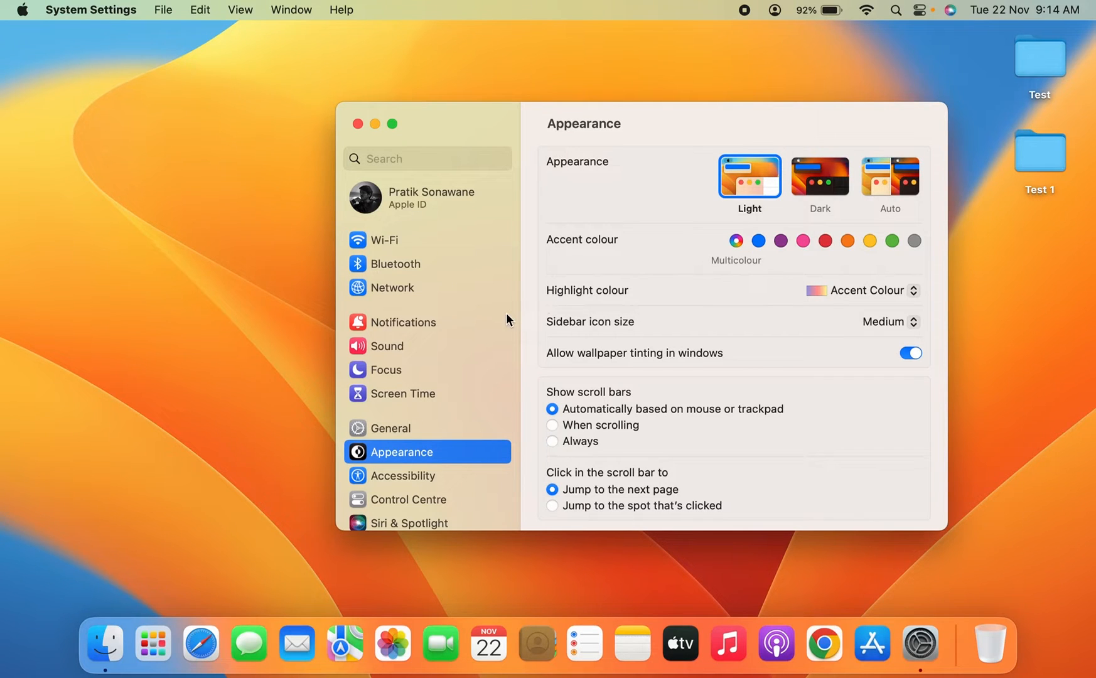
pyautogui.moveTo(500, 335)
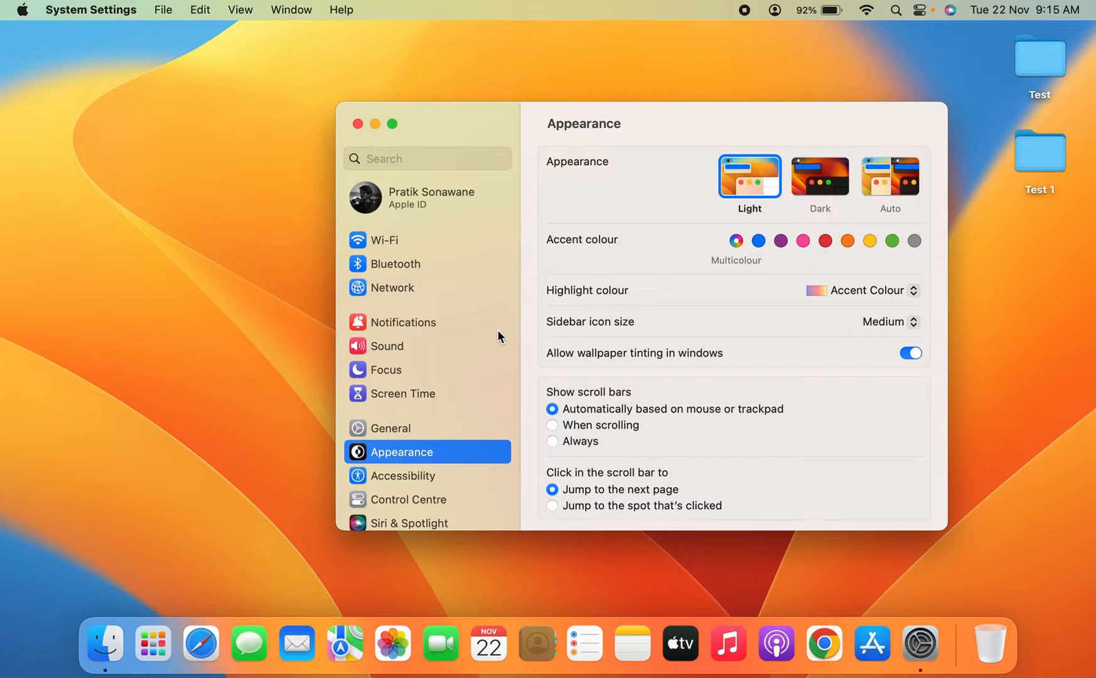
# Scroll the sidebar down to reach the General section
pyautogui.scroll(-3)
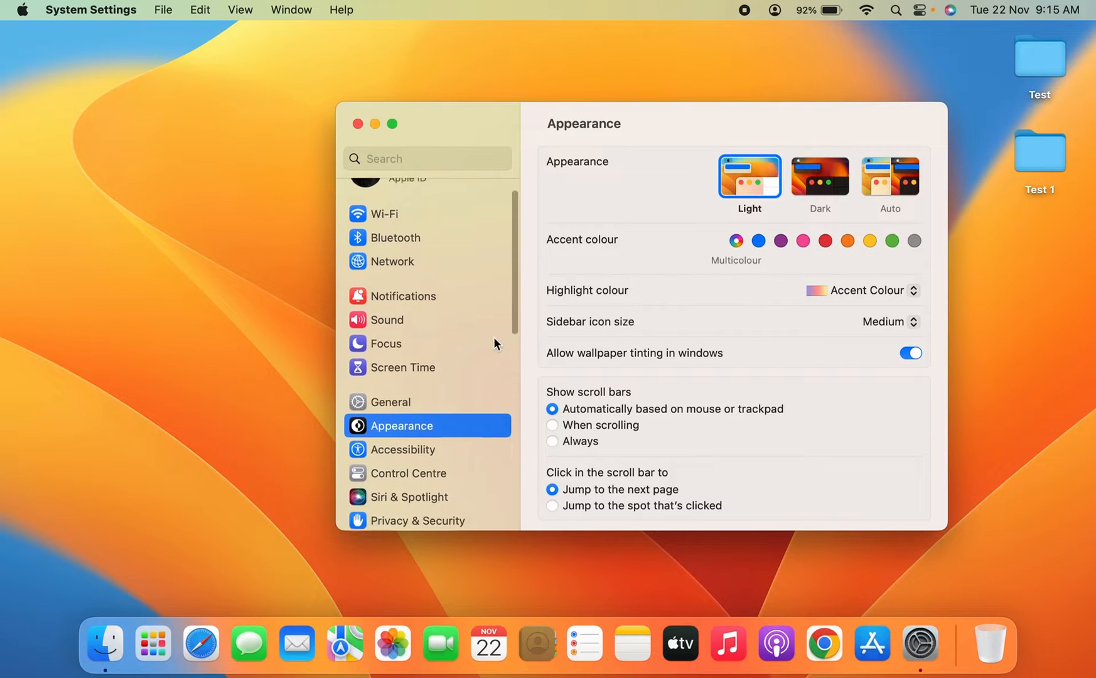
pyautogui.scroll(-3)
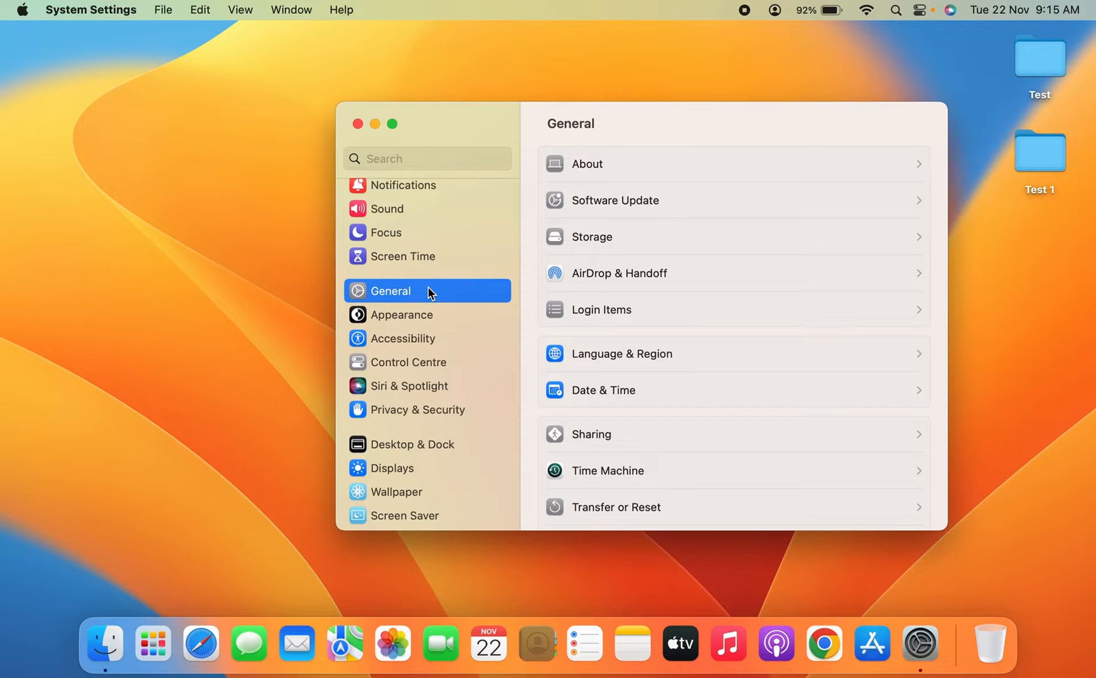
pyautogui.moveTo(632, 369)
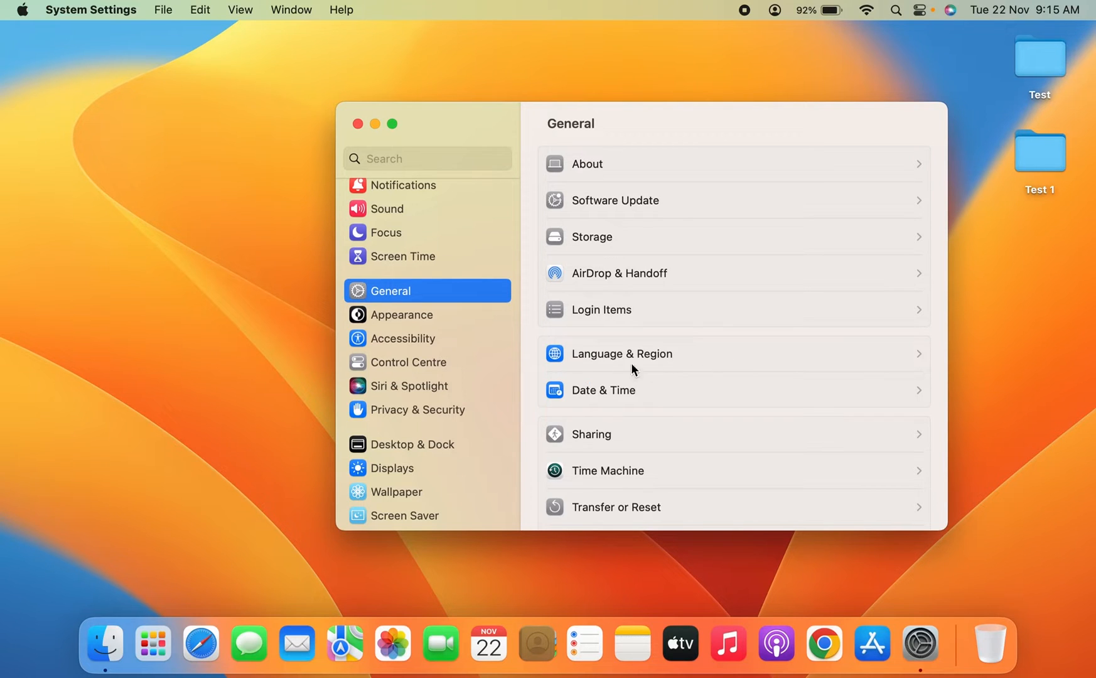
pyautogui.moveTo(709, 368)
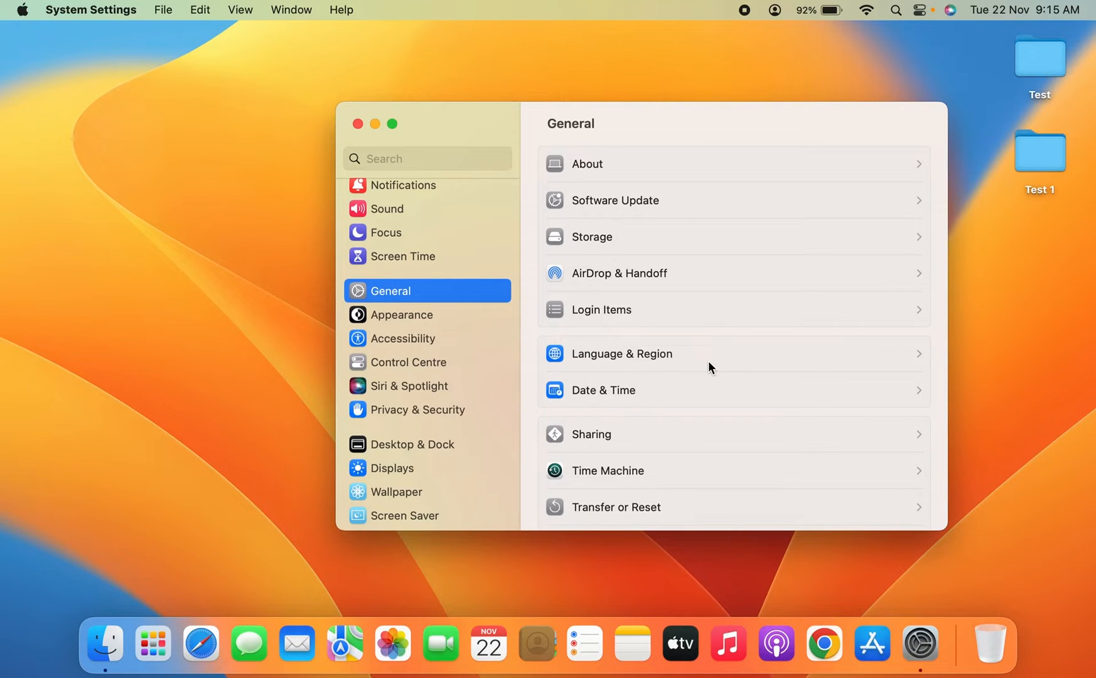
# Open Language & Region, showing English (India) as the primary preferred language
pyautogui.click(624, 353)
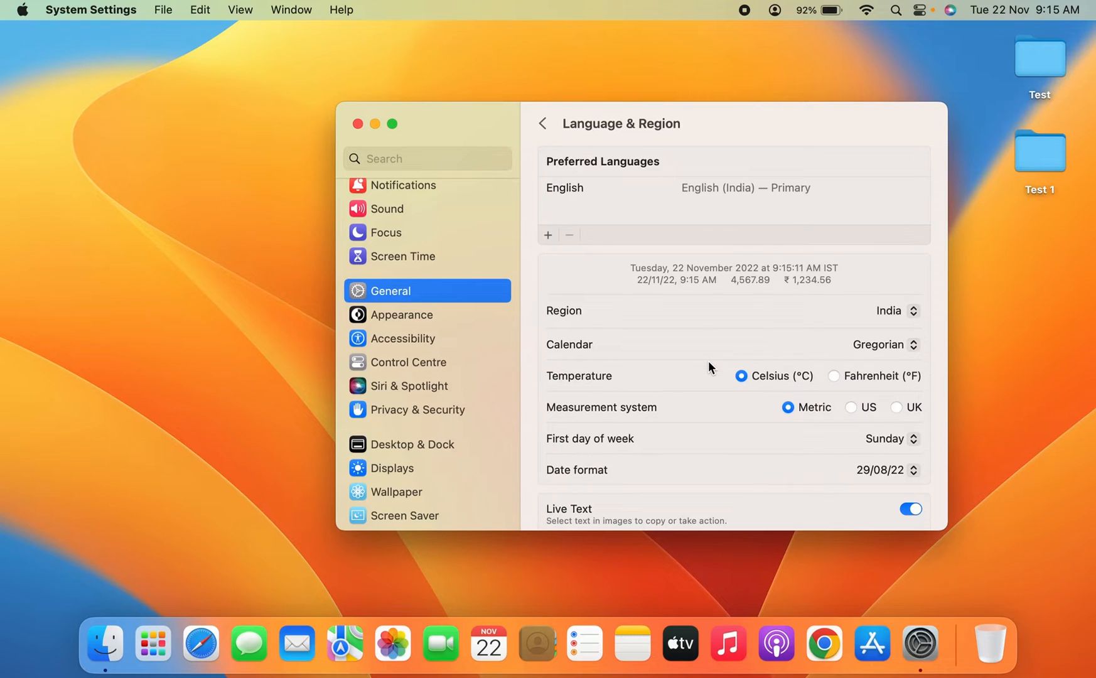
pyautogui.moveTo(558, 256)
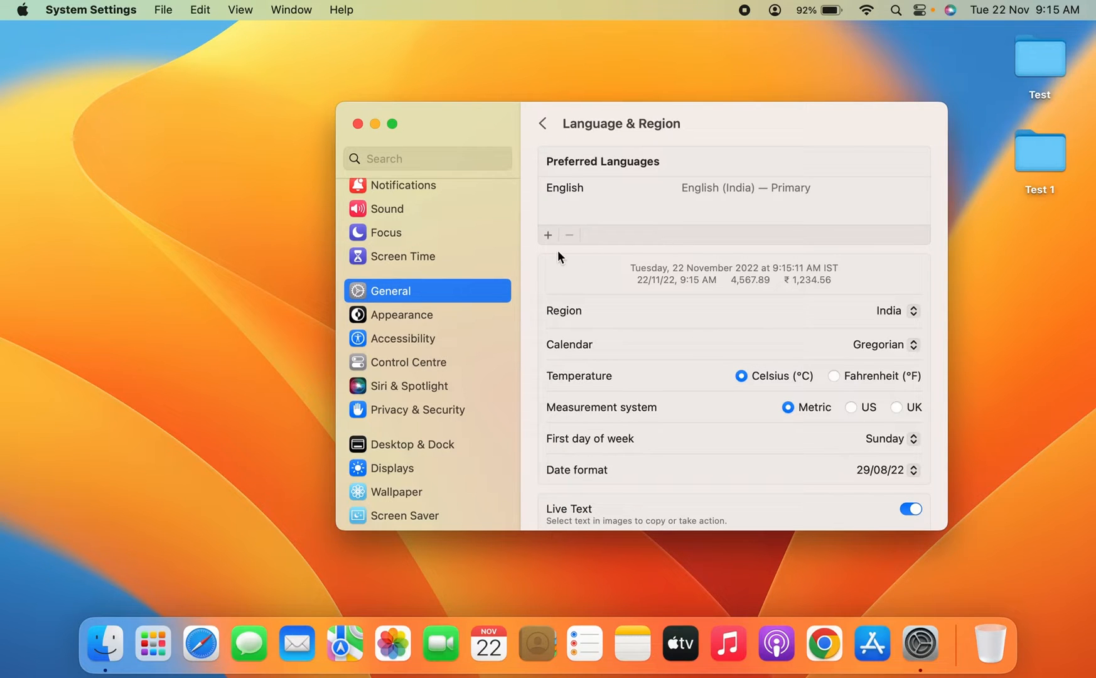
pyautogui.moveTo(563, 181)
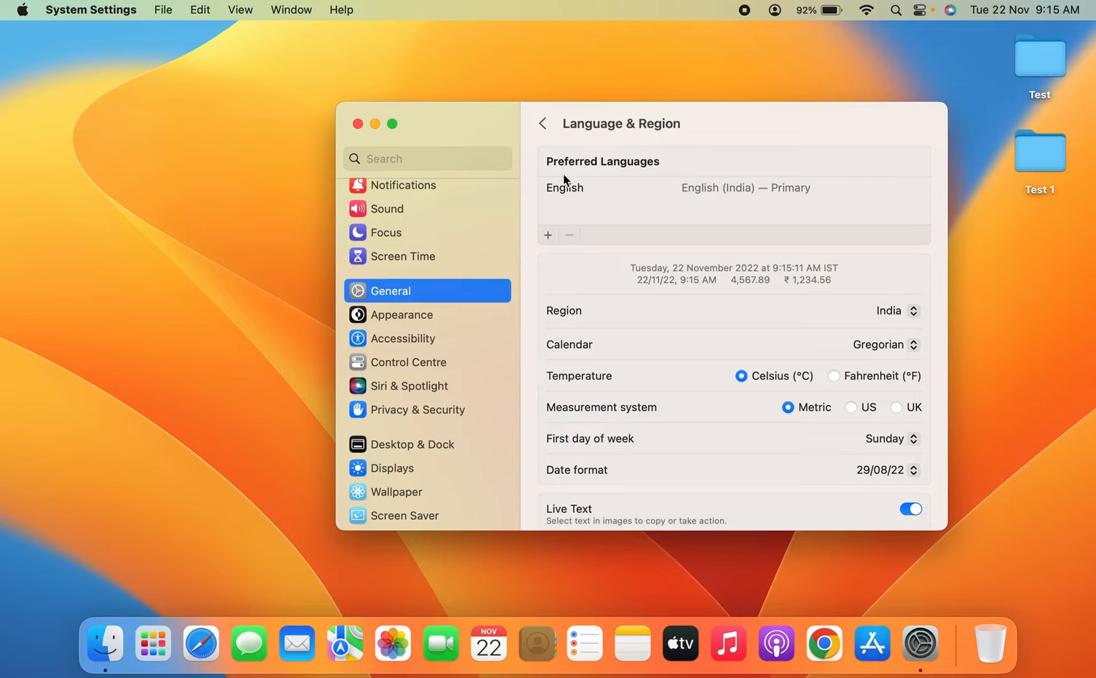
pyautogui.moveTo(669, 173)
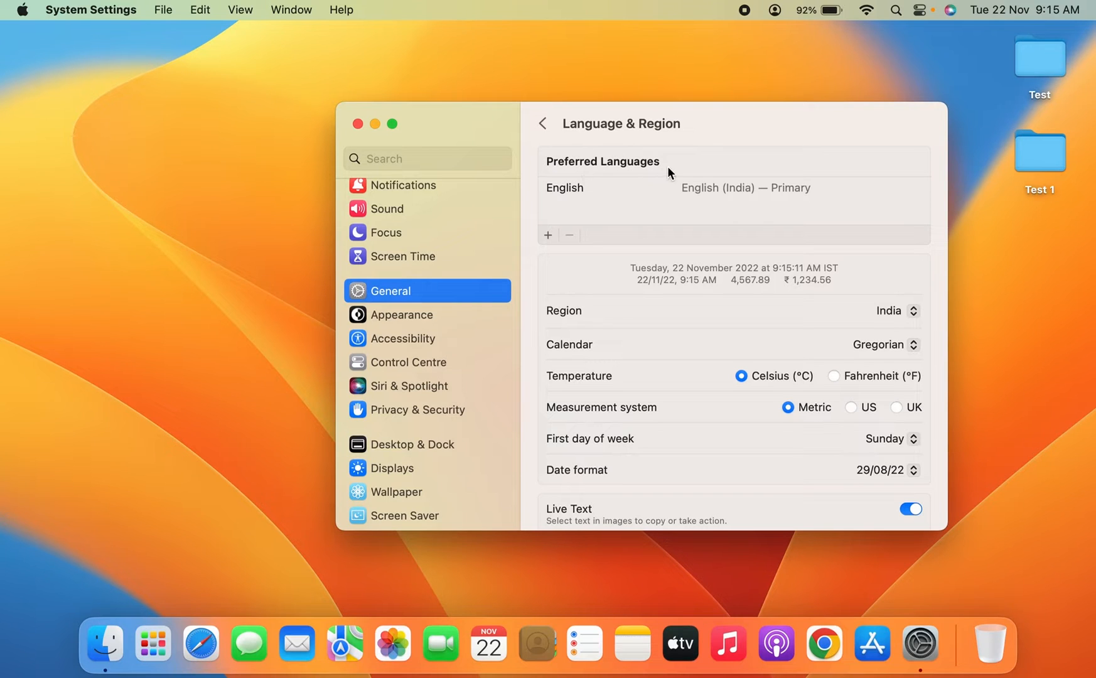
pyautogui.moveTo(613, 189)
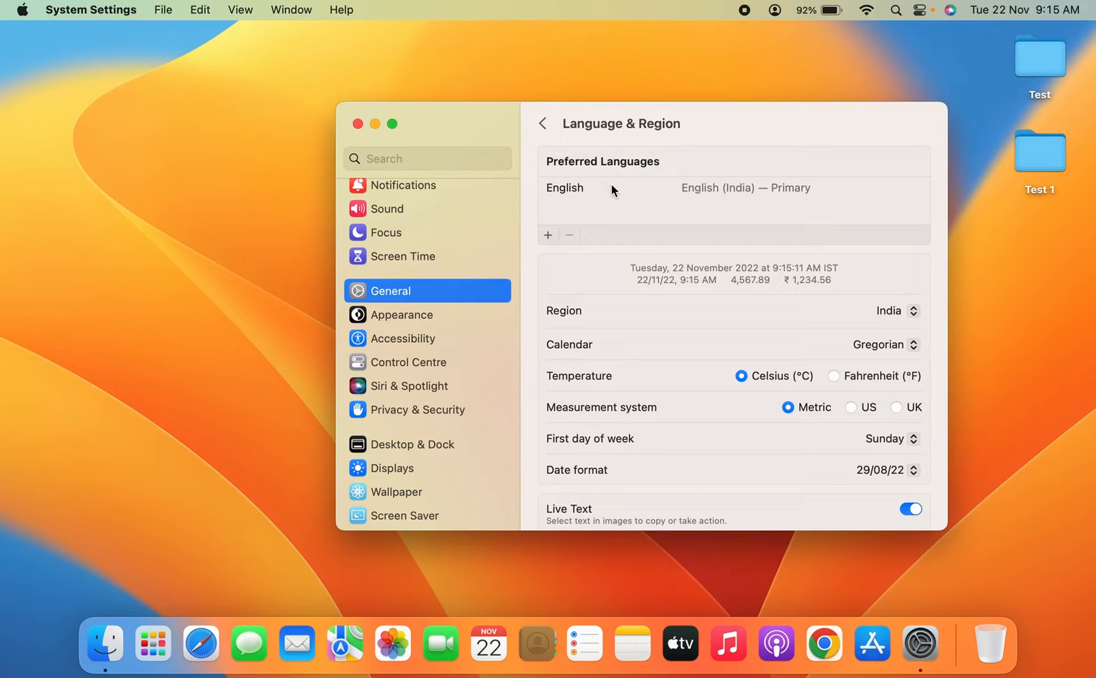
pyautogui.moveTo(579, 191)
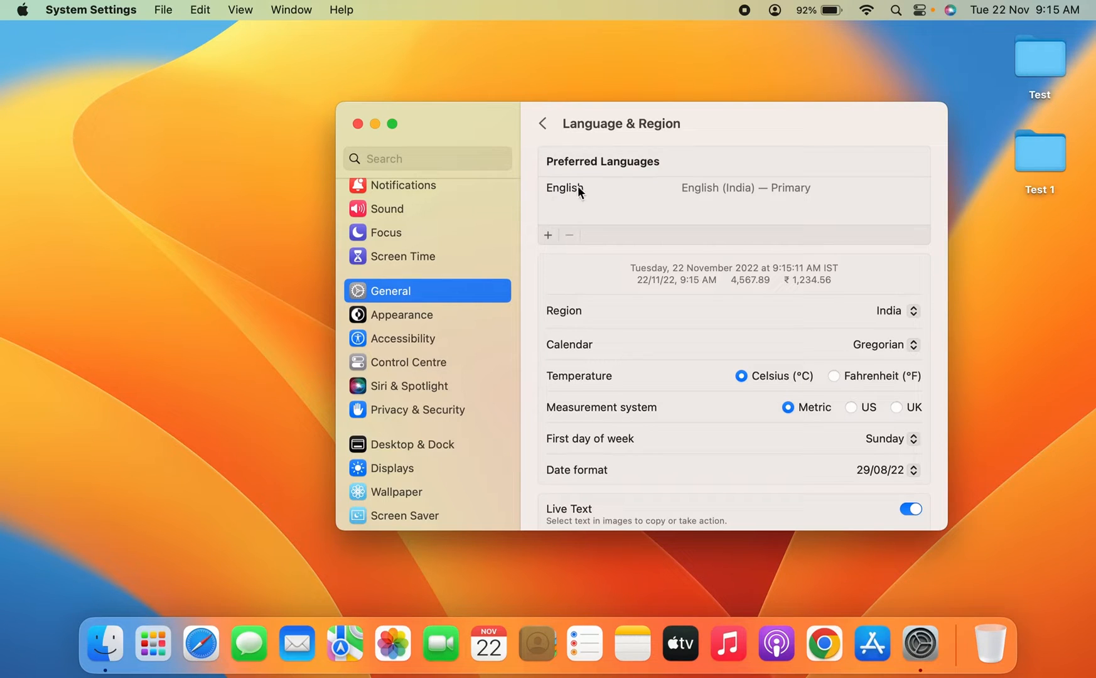
pyautogui.moveTo(593, 193)
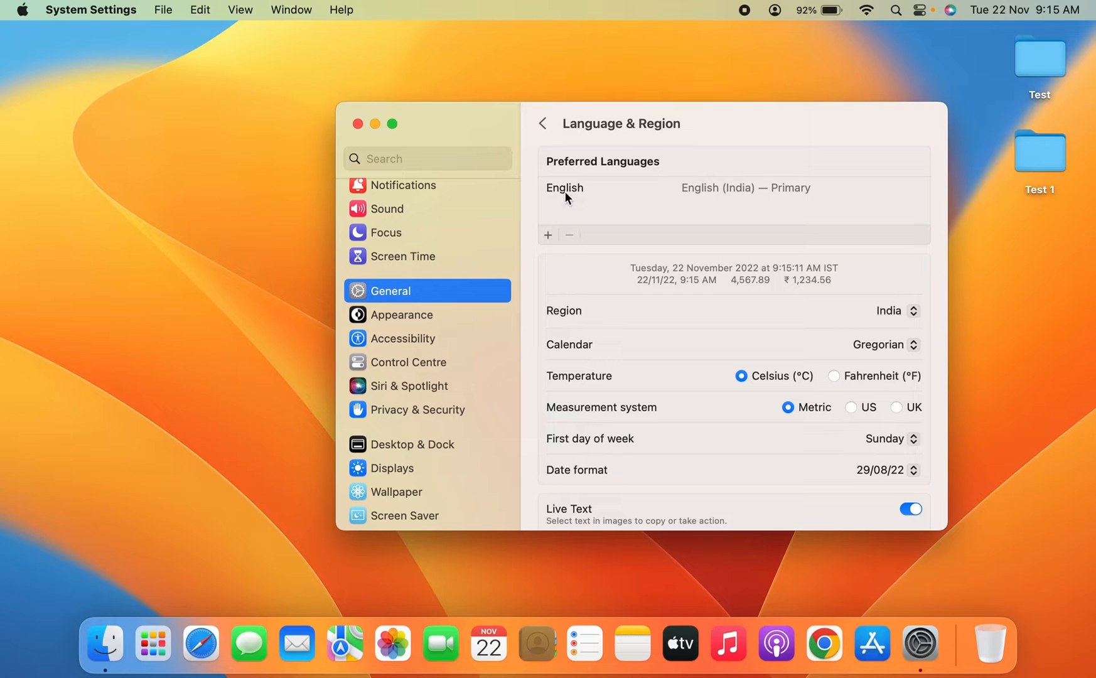
pyautogui.moveTo(556, 237)
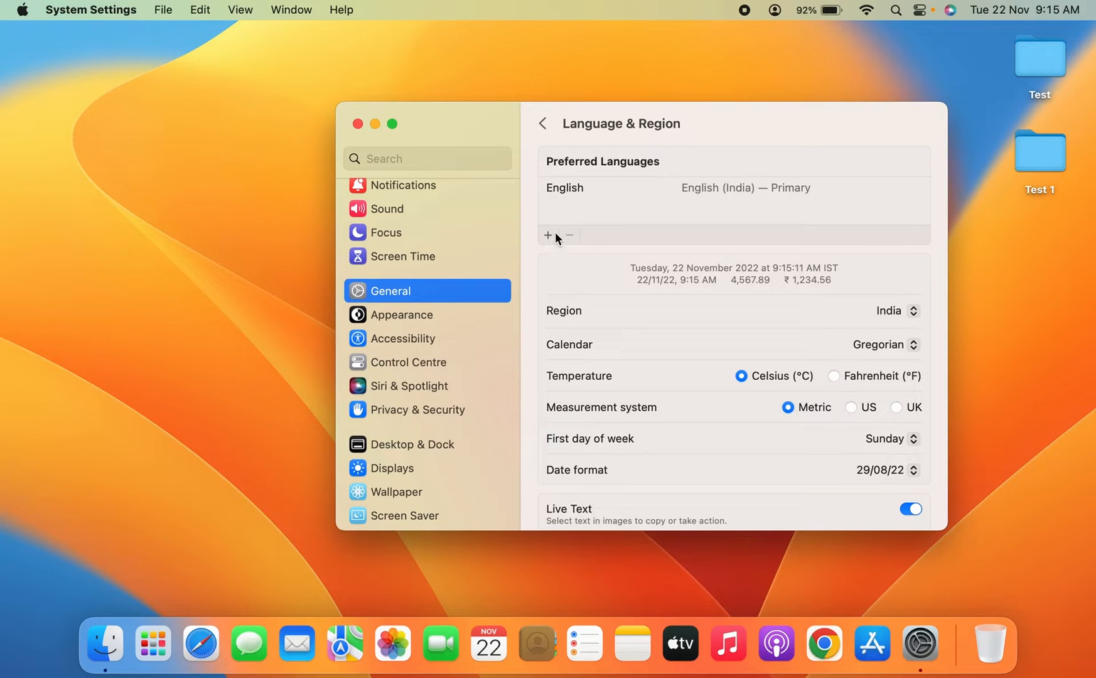
pyautogui.moveTo(580, 169)
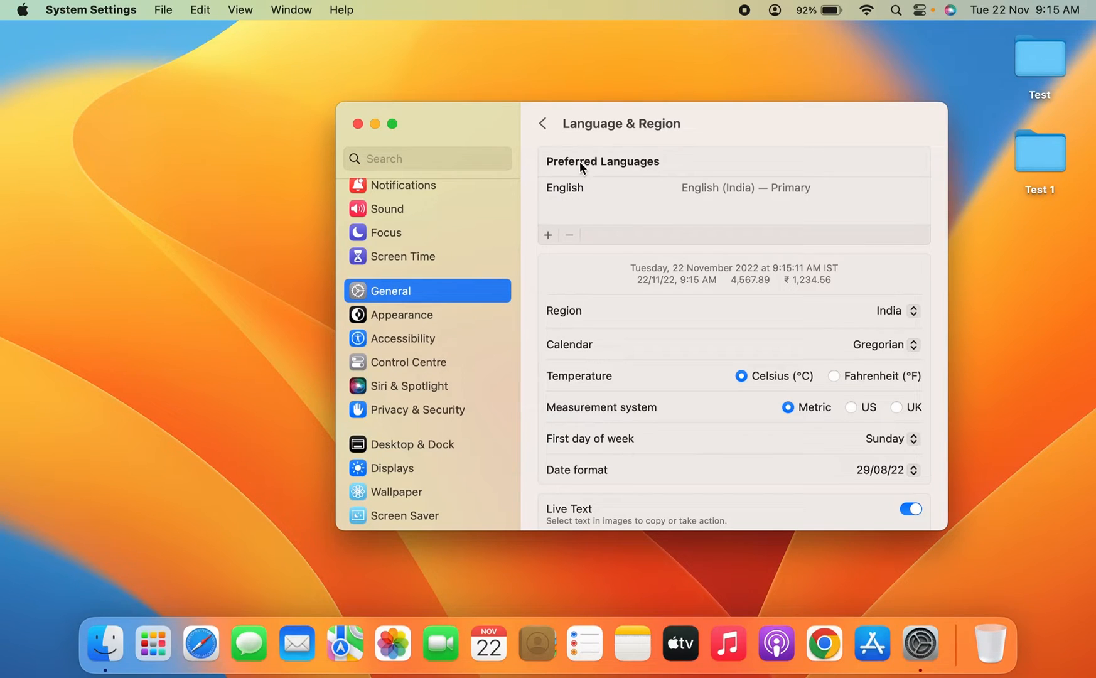
pyautogui.moveTo(548, 241)
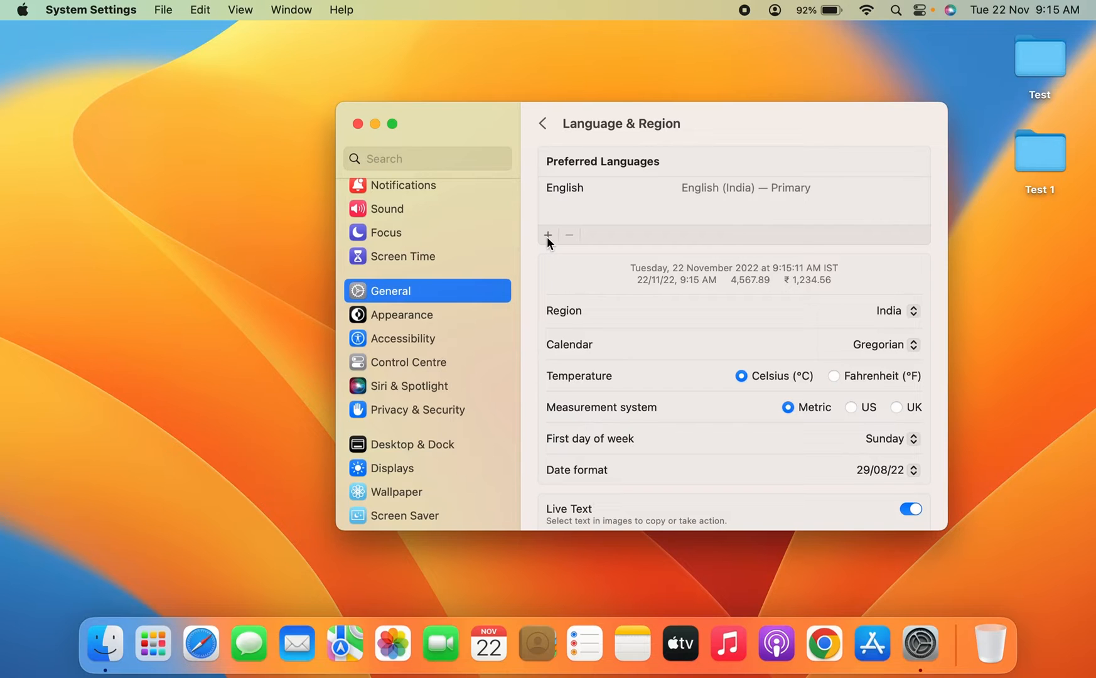
# Add Español — Spanish to the preferred languages from the language picker
pyautogui.click(548, 235)
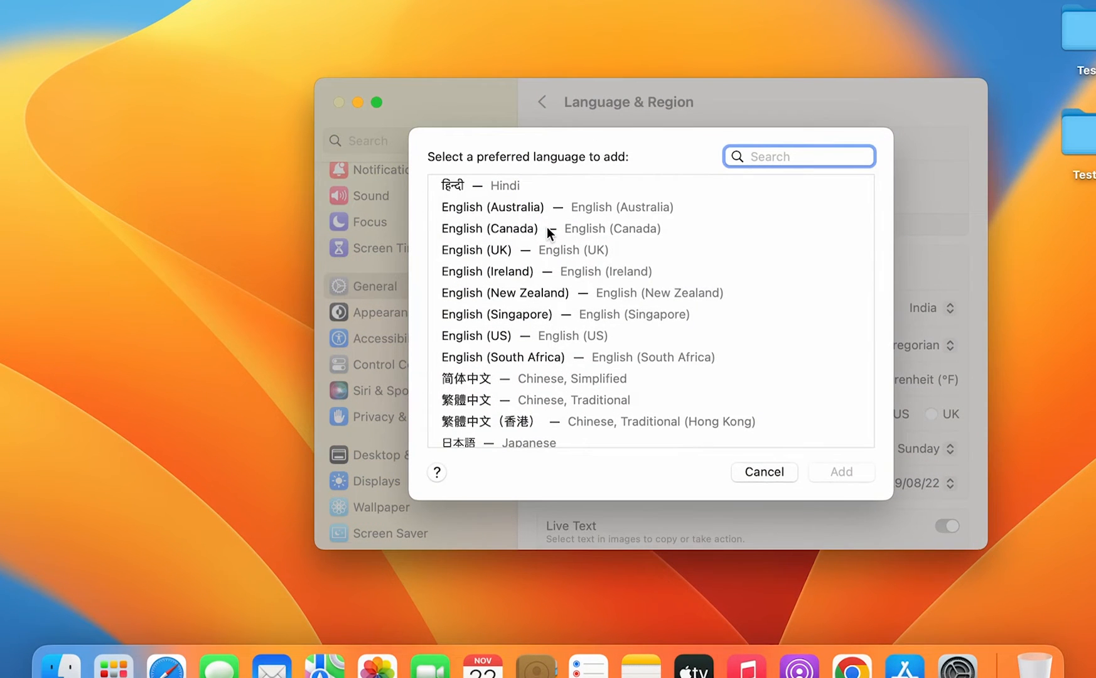
pyautogui.moveTo(629, 138)
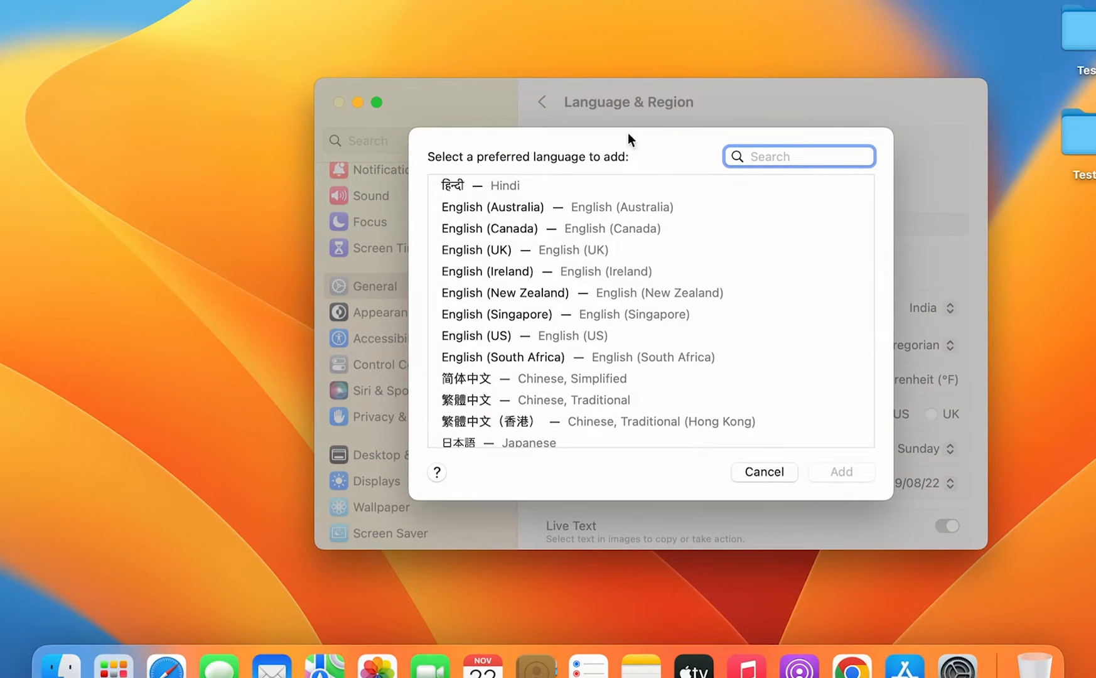
pyautogui.moveTo(762, 325)
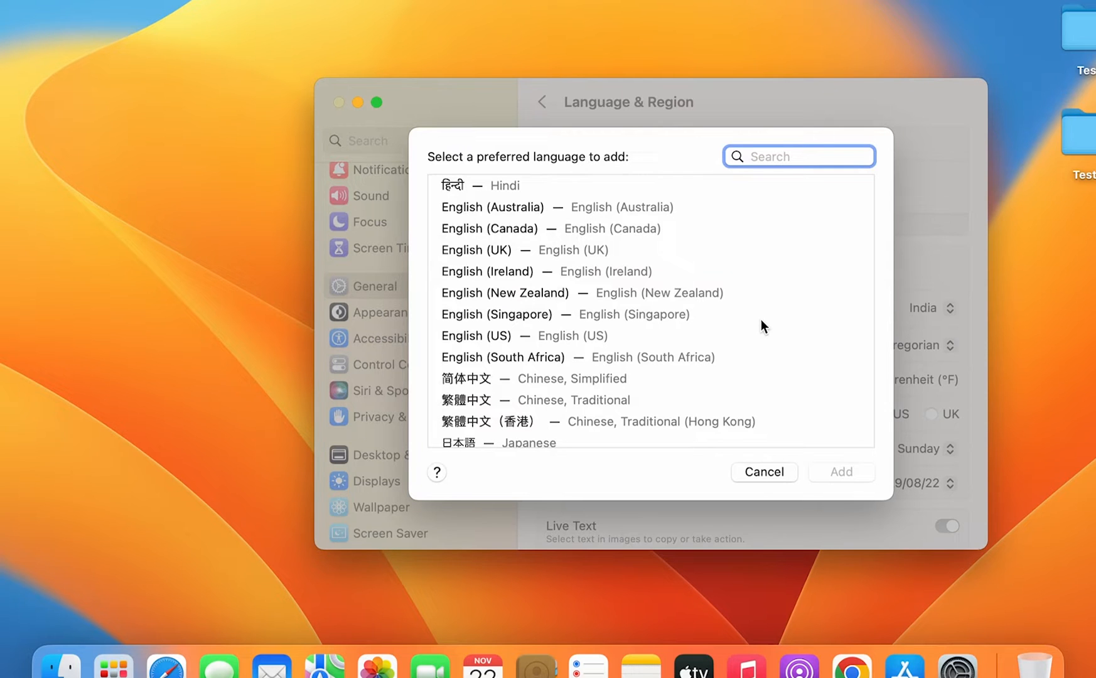
pyautogui.scroll(-3)
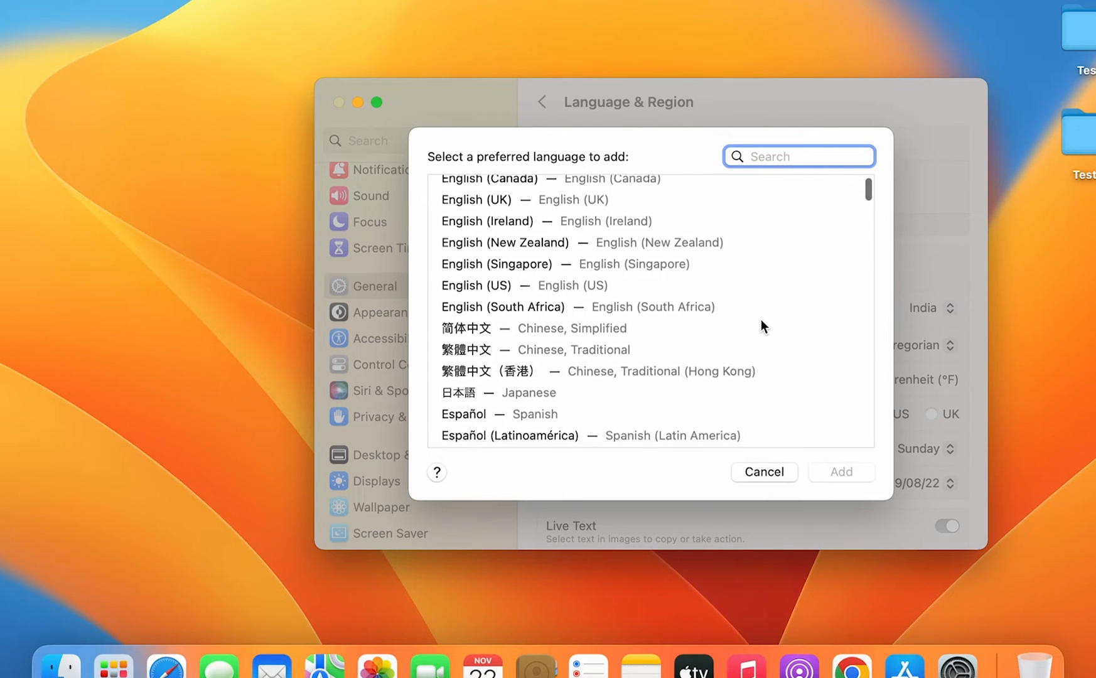
pyautogui.scroll(-3)
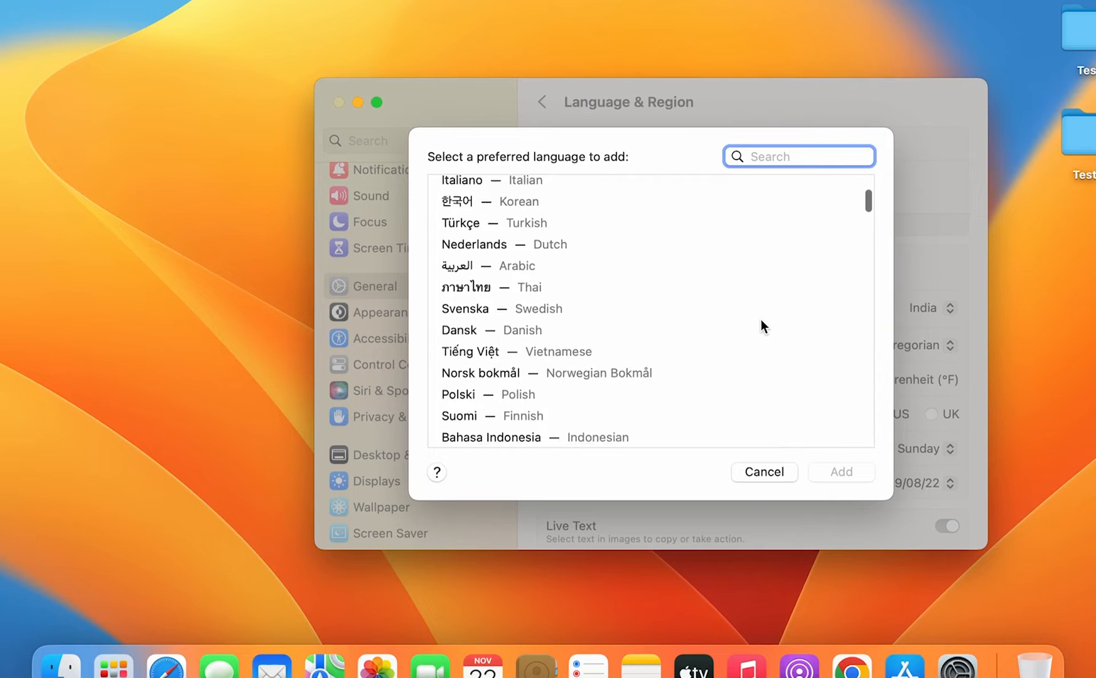
pyautogui.scroll(-3)
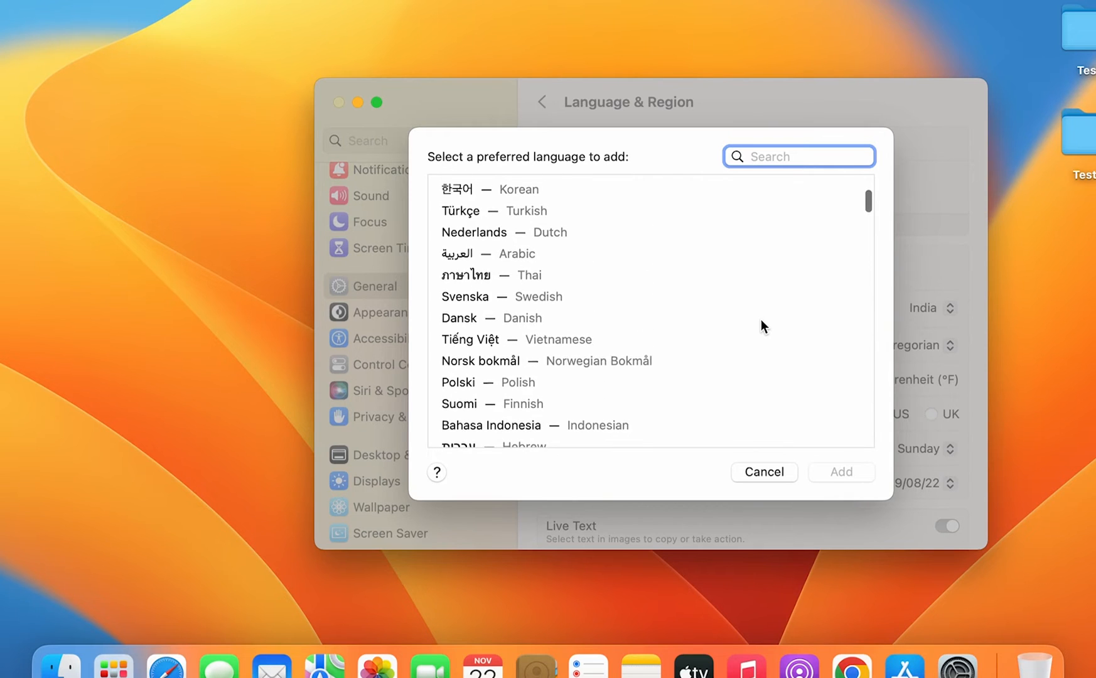
pyautogui.scroll(3)
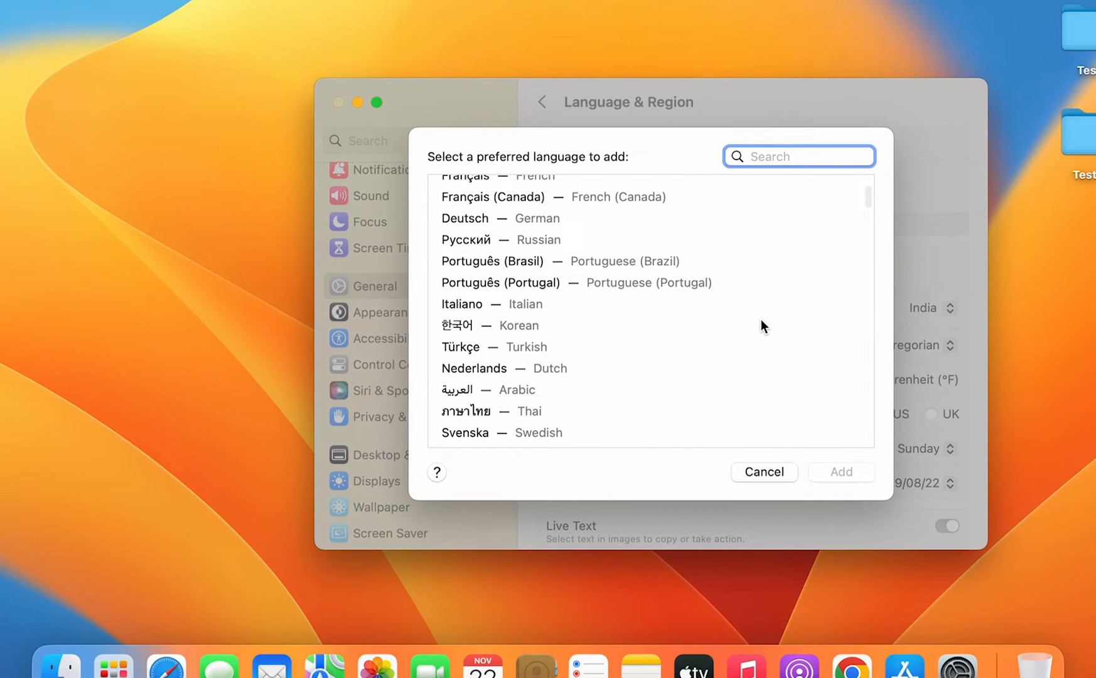
pyautogui.scroll(3)
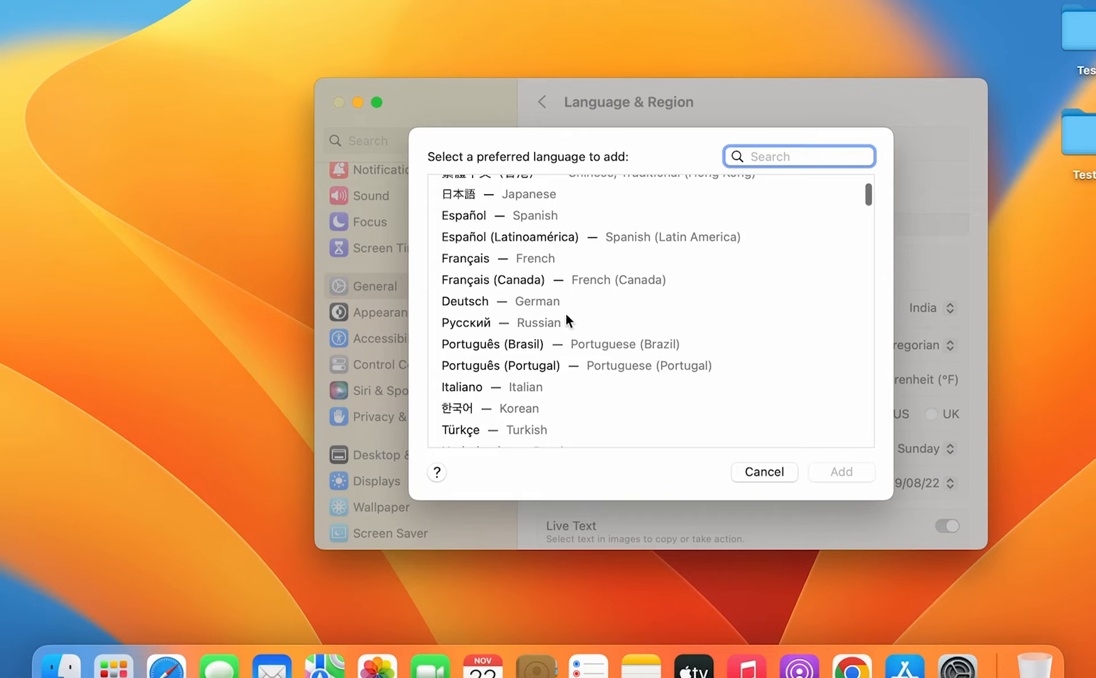
pyautogui.moveTo(769, 293)
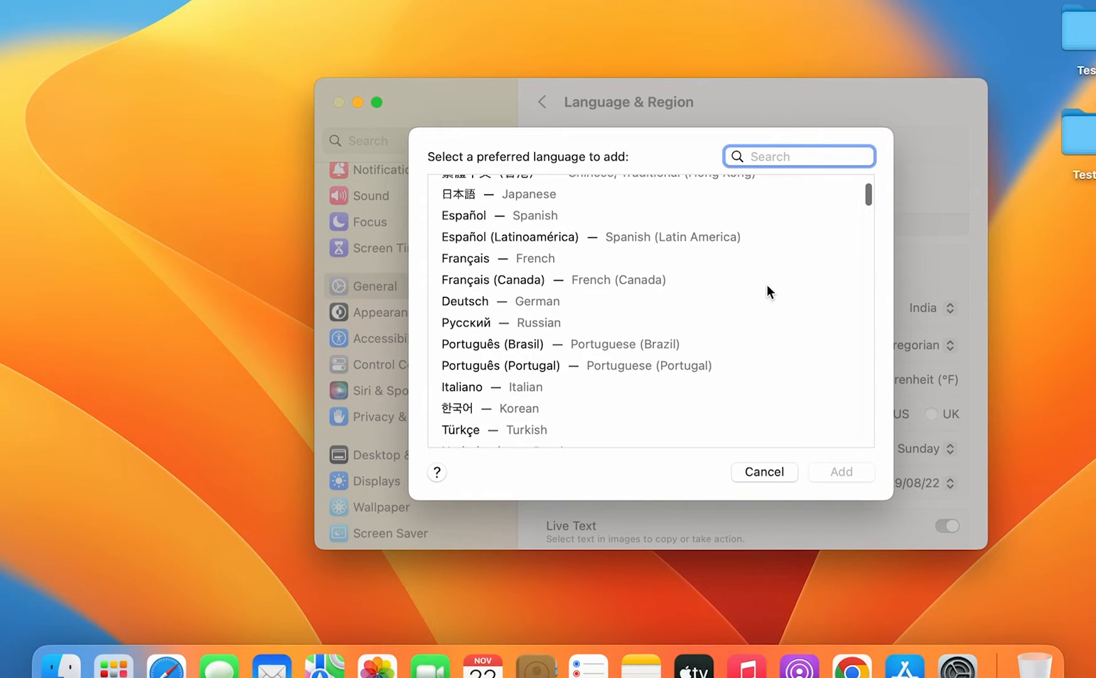
pyautogui.scroll(3)
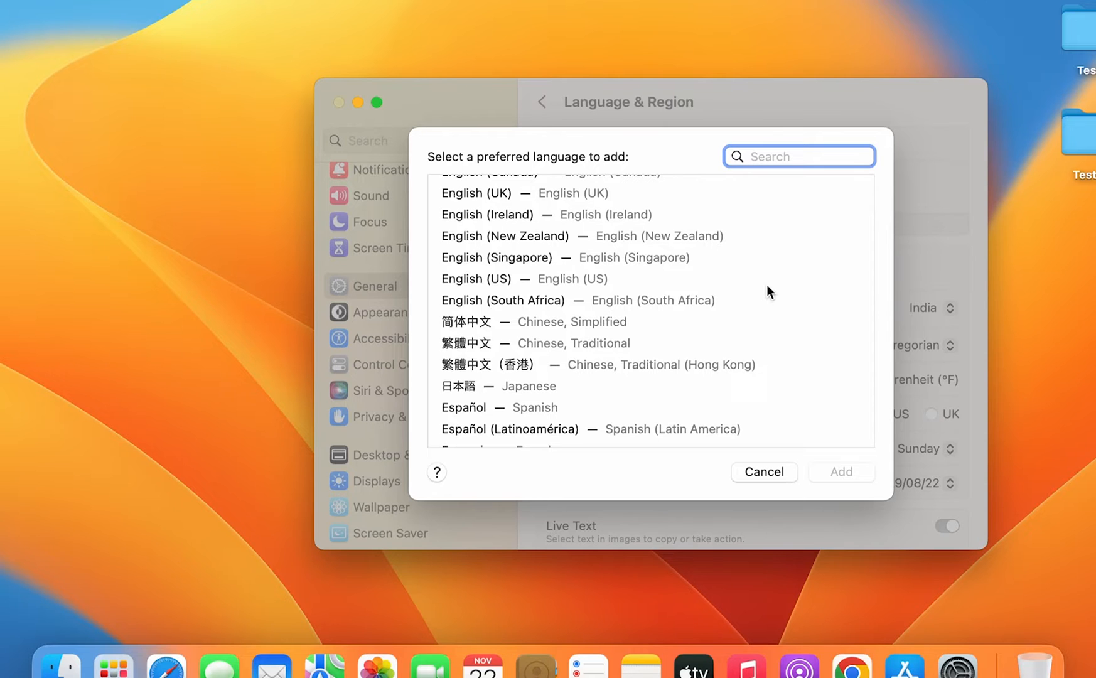
pyautogui.scroll(3)
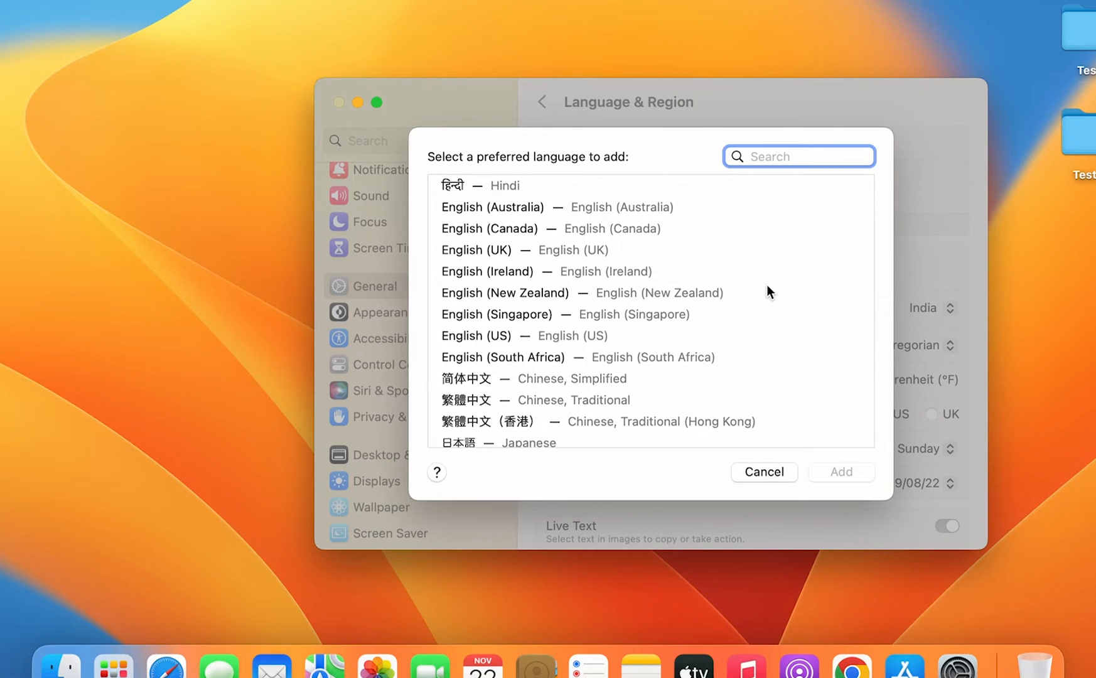
pyautogui.scroll(-3)
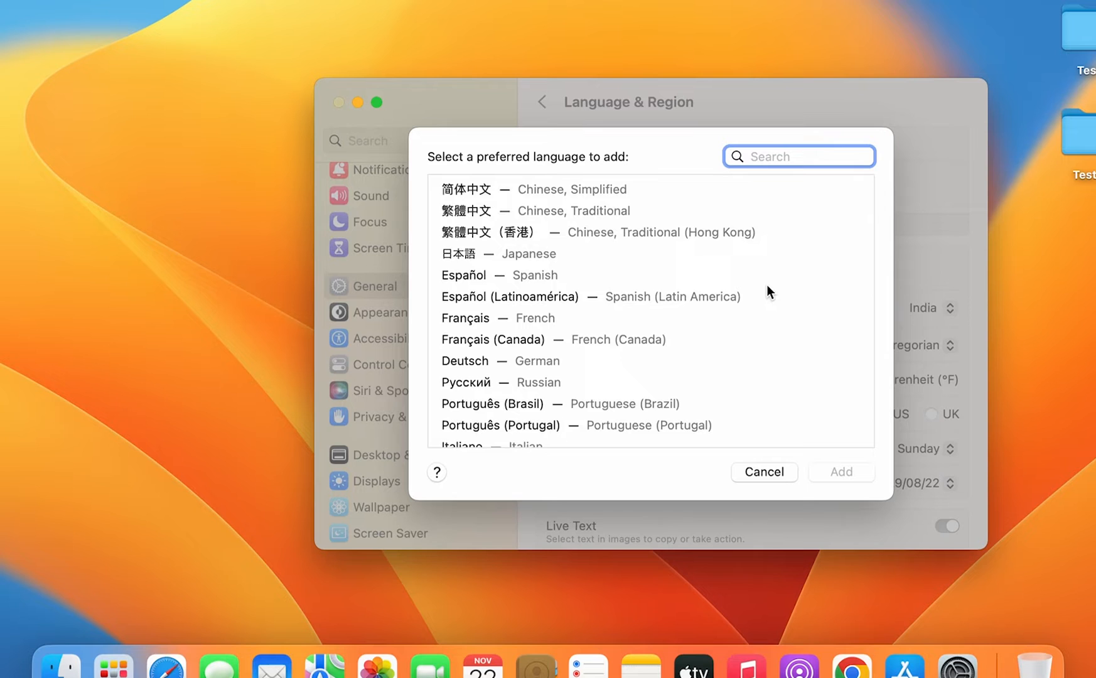
pyautogui.scroll(-3)
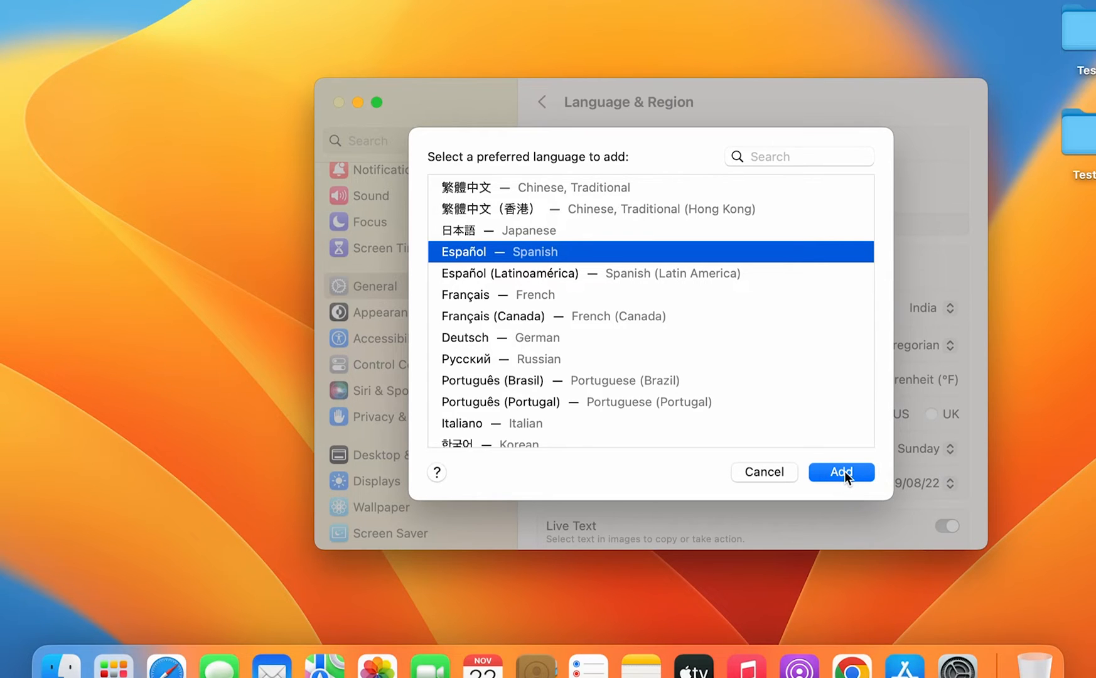
pyautogui.moveTo(616, 293)
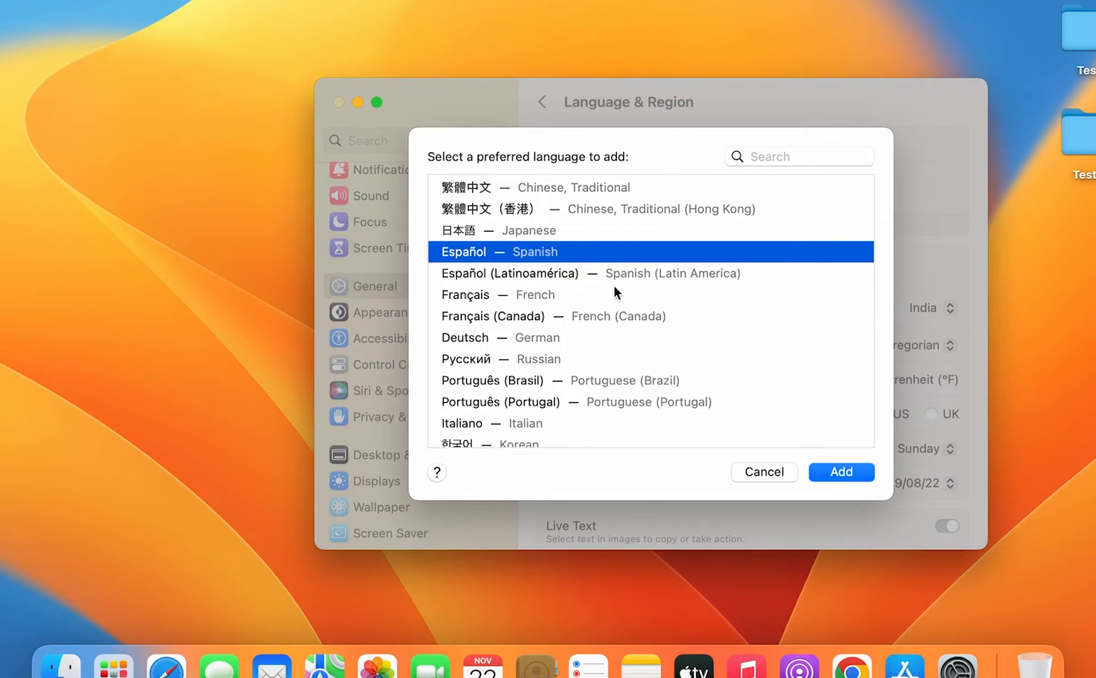
pyautogui.click(841, 472)
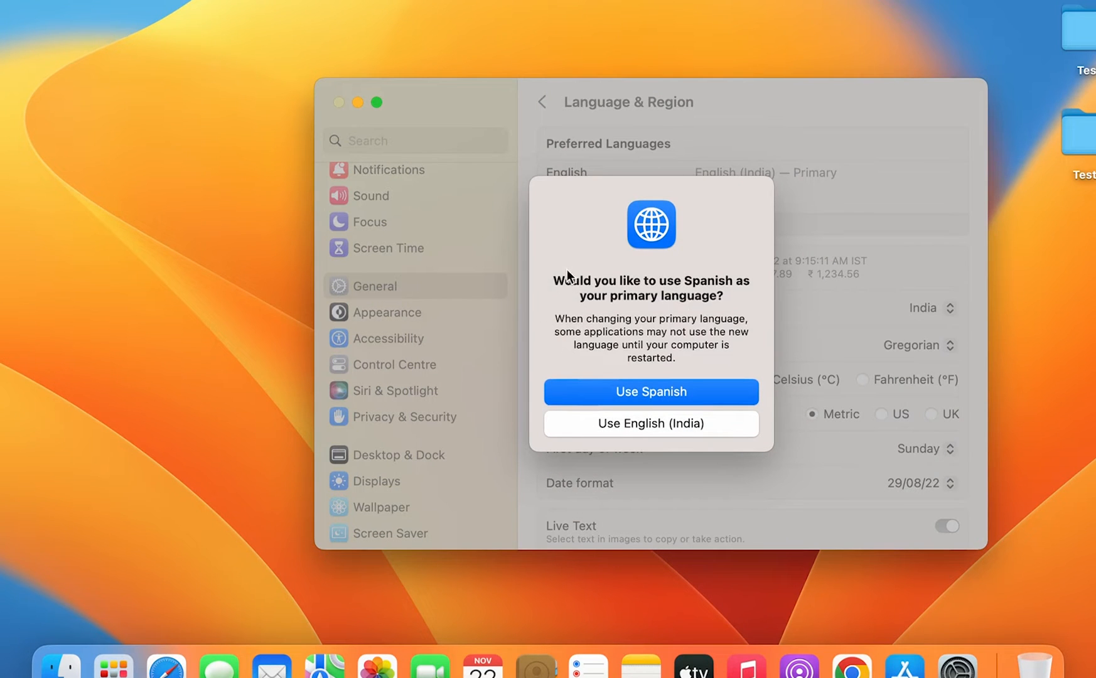
pyautogui.moveTo(603, 311)
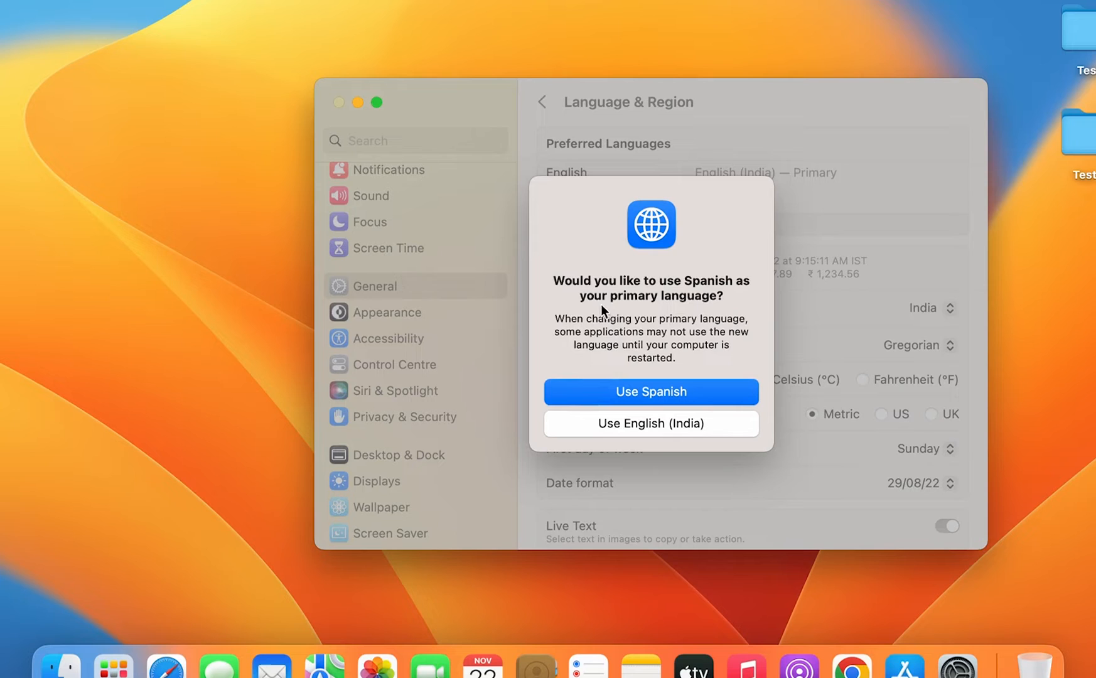
pyautogui.moveTo(737, 292)
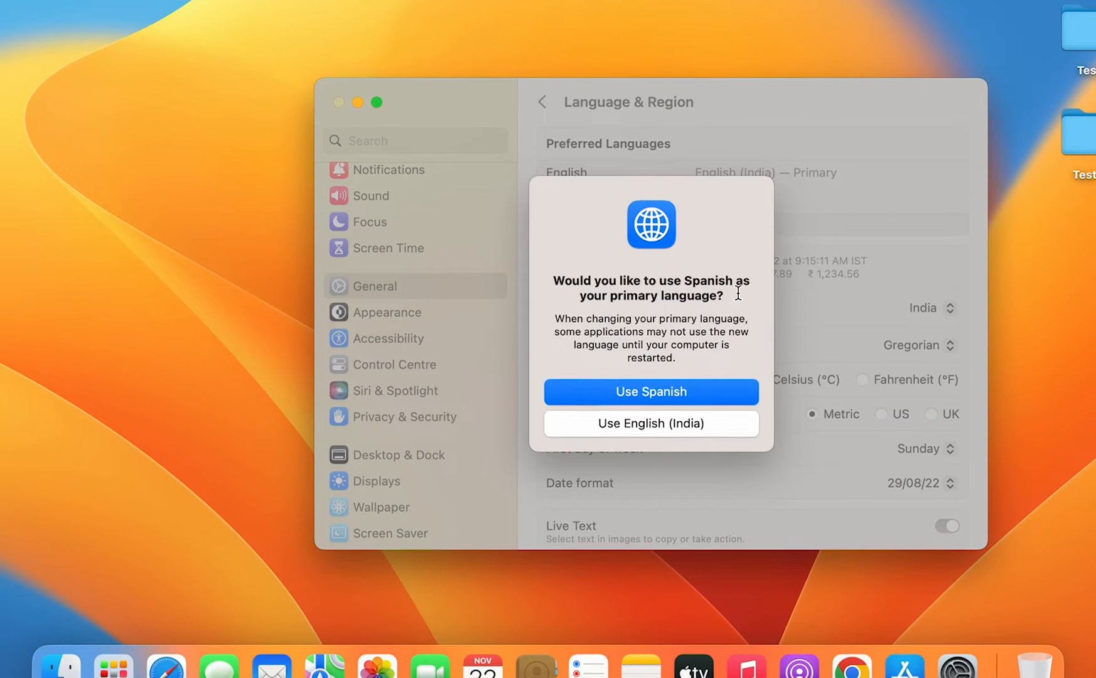
pyautogui.moveTo(718, 419)
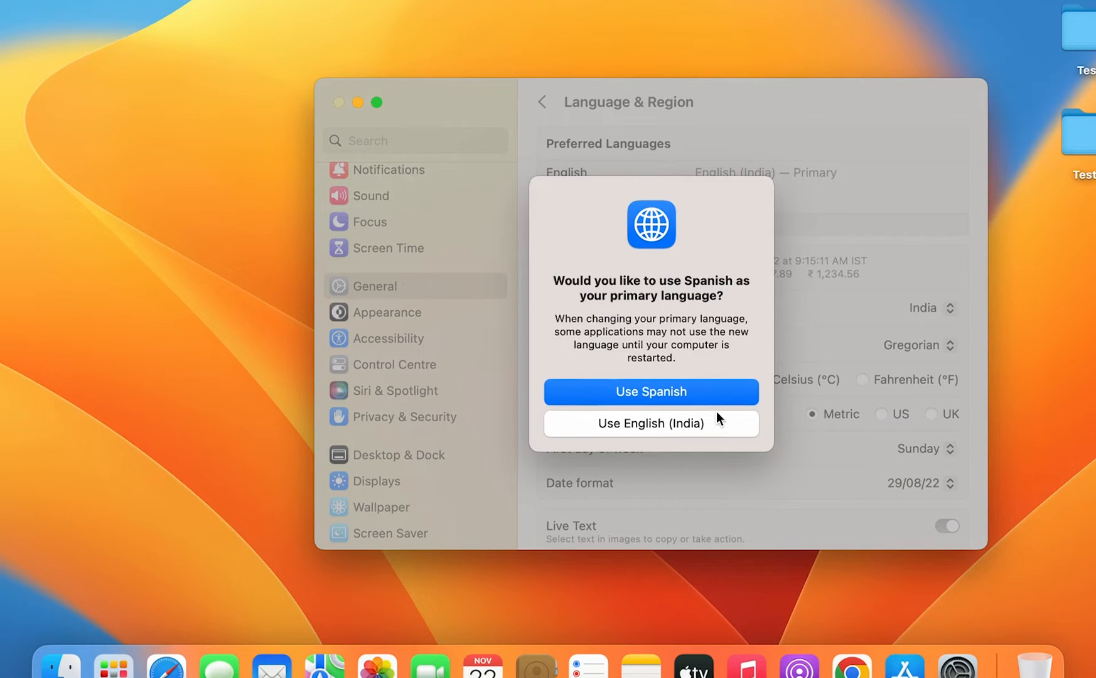
pyautogui.moveTo(650, 392)
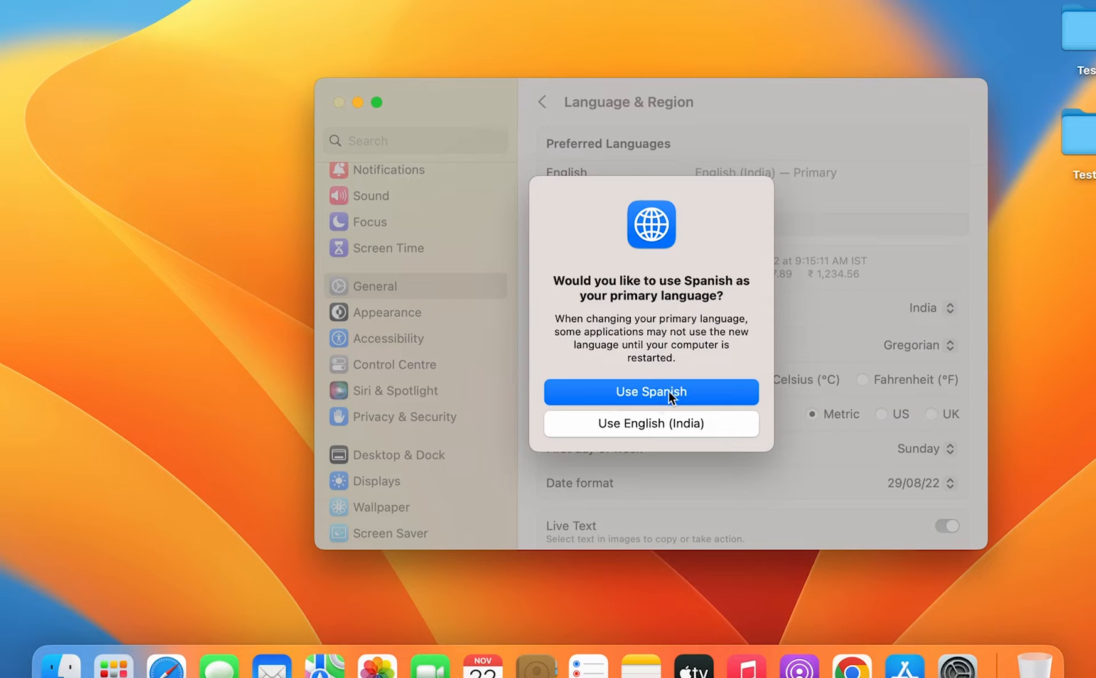
pyautogui.moveTo(661, 398)
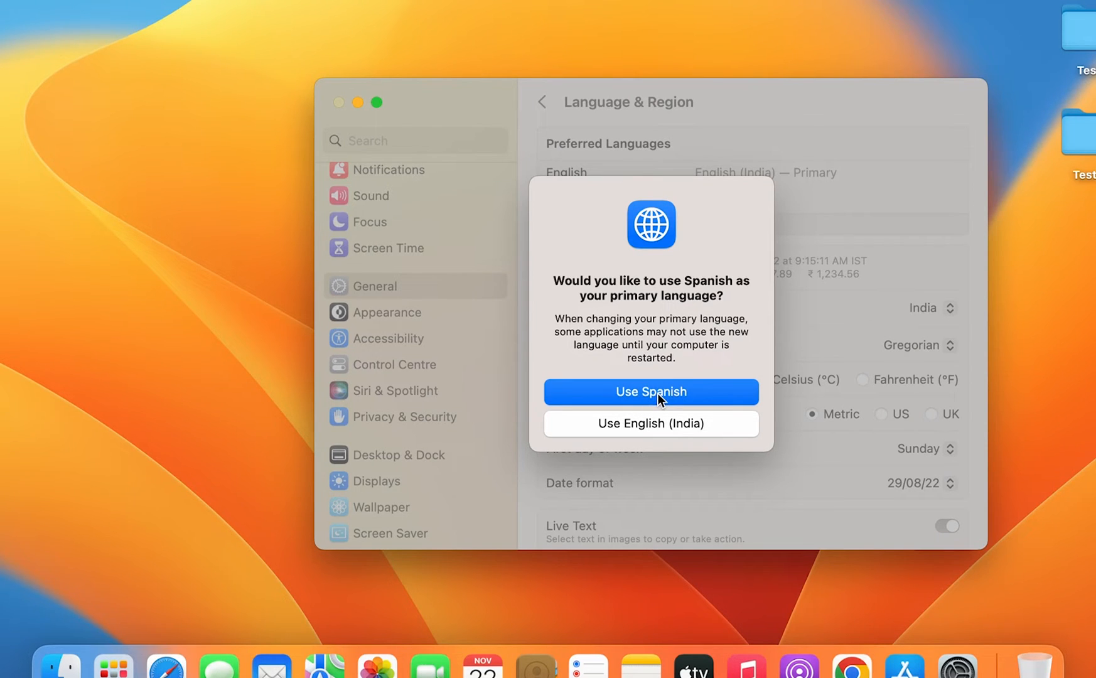
pyautogui.moveTo(619, 424)
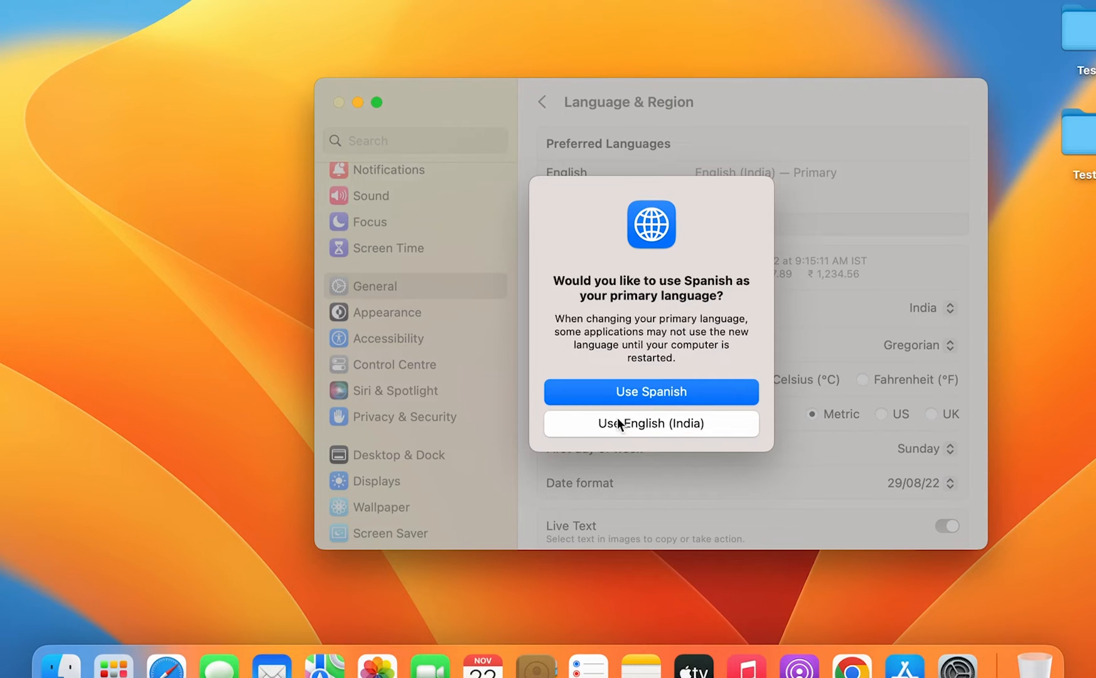
pyautogui.moveTo(669, 432)
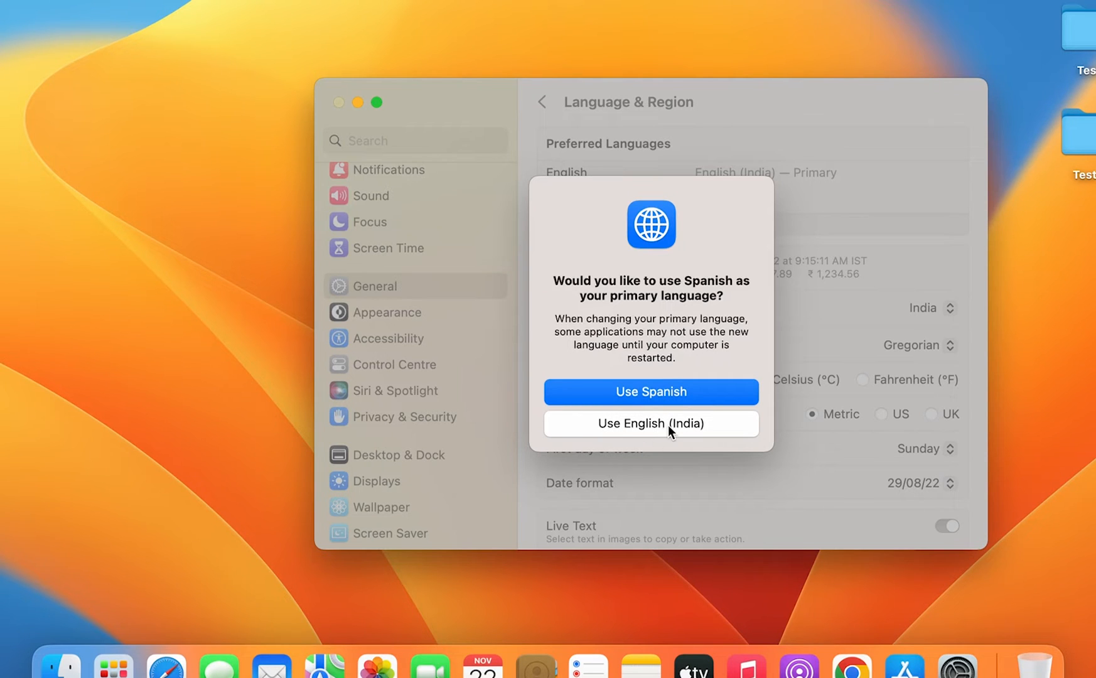
pyautogui.moveTo(650, 391)
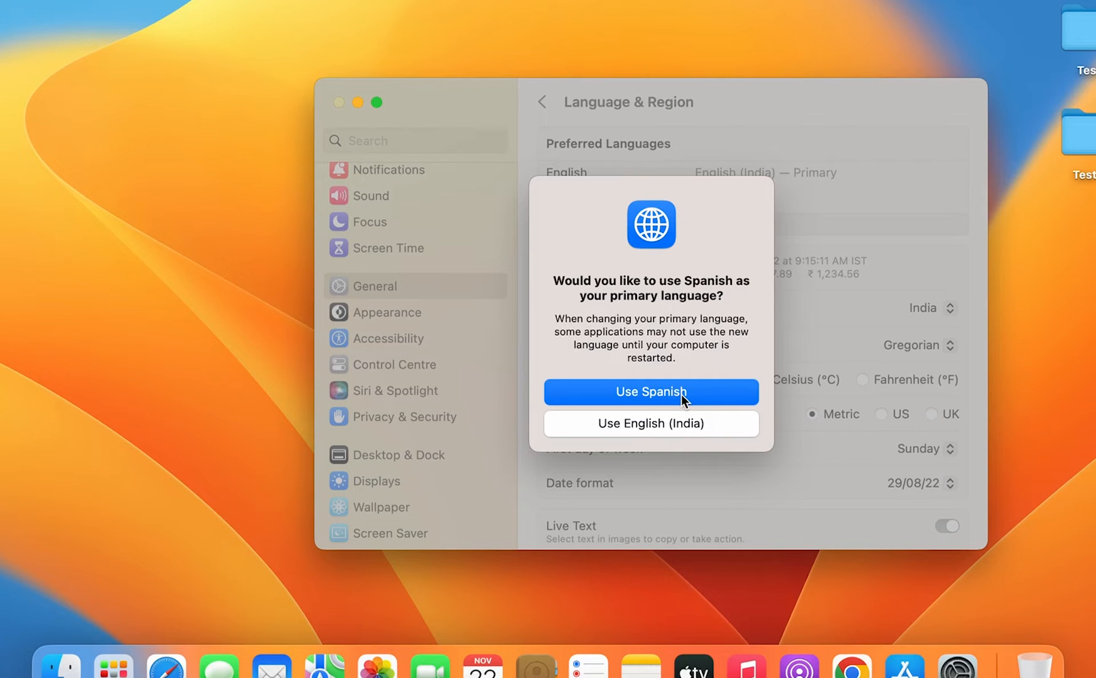
# Make Spanish the primary language and decline the restart prompt with Don't Restart
pyautogui.click(649, 391)
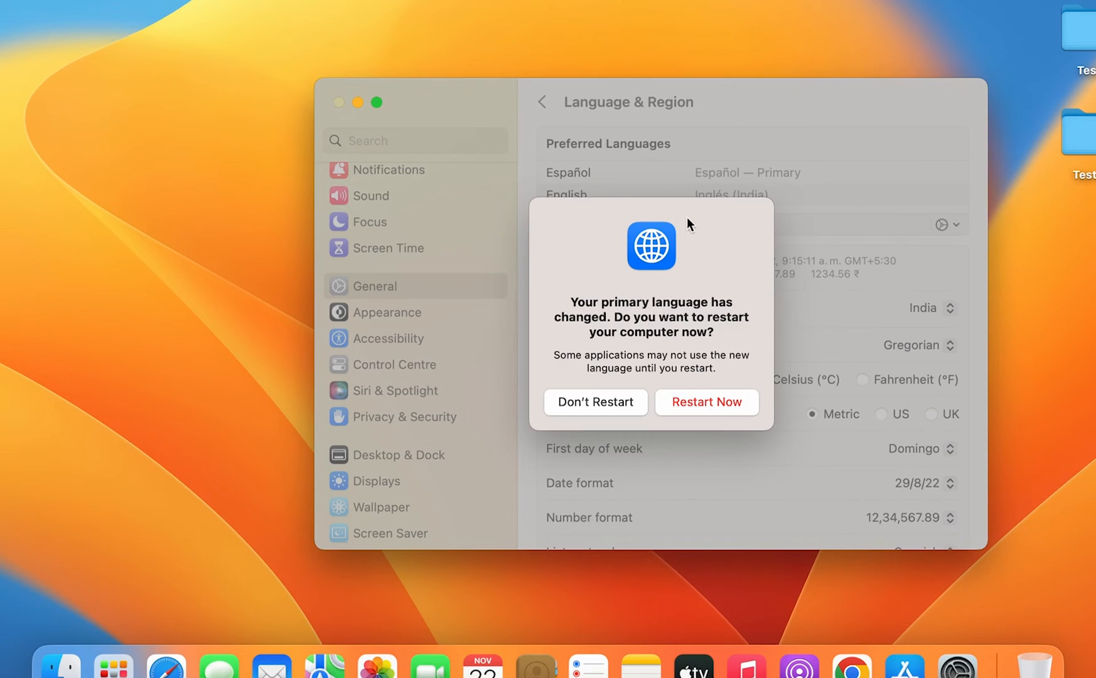
pyautogui.moveTo(754, 272)
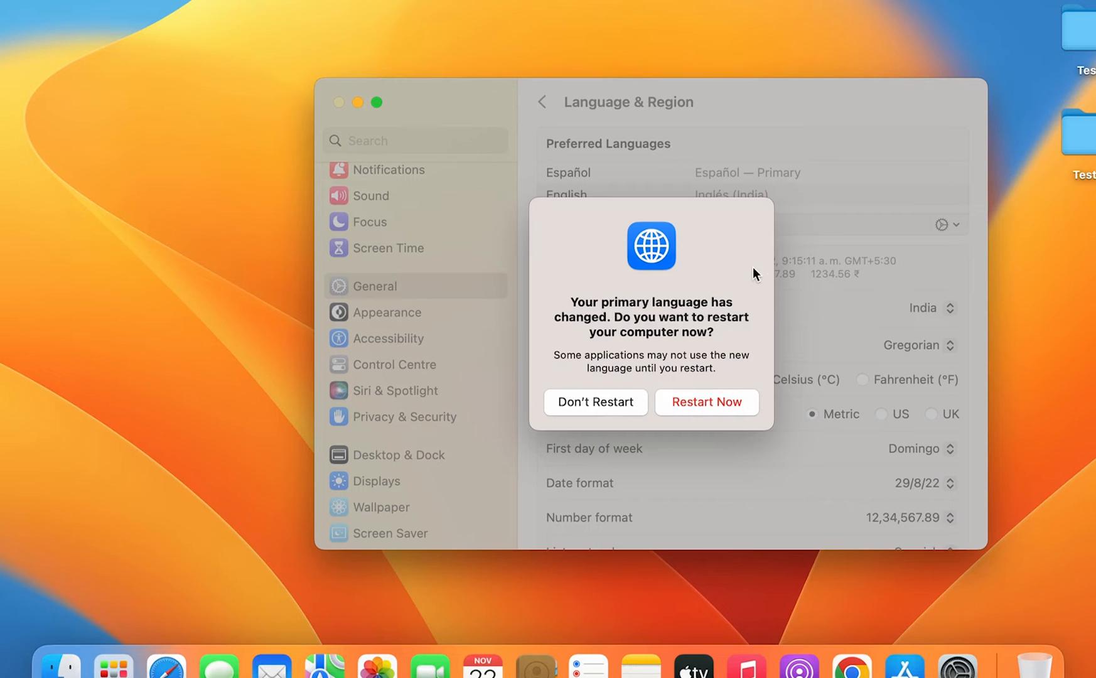
pyautogui.moveTo(712, 423)
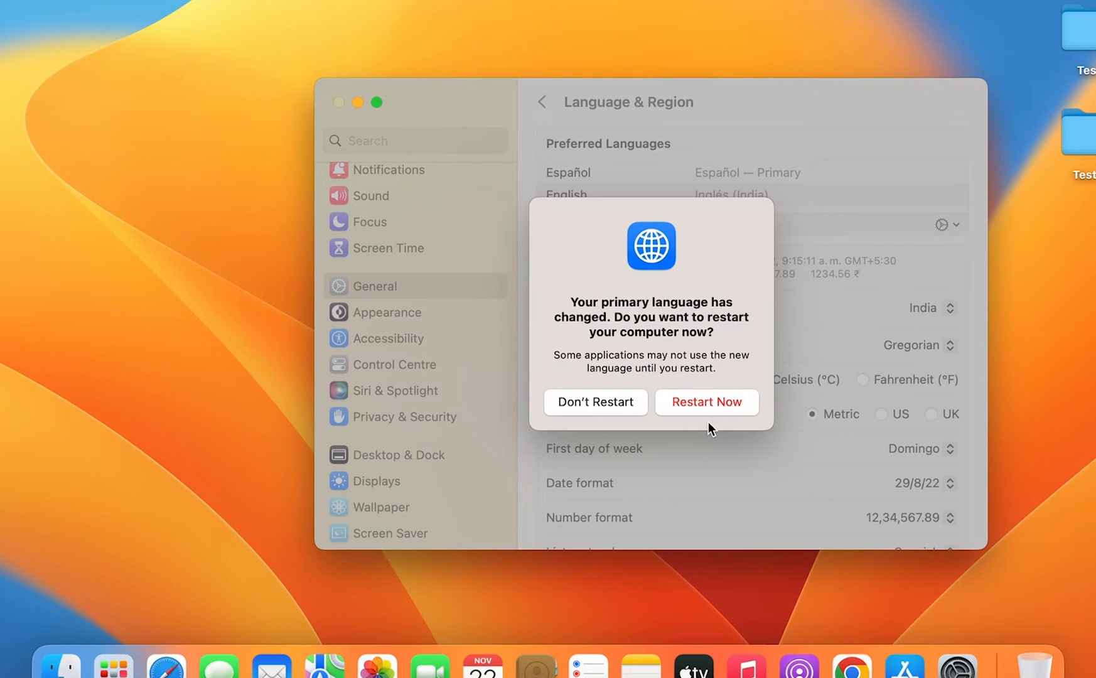
pyautogui.moveTo(552, 299)
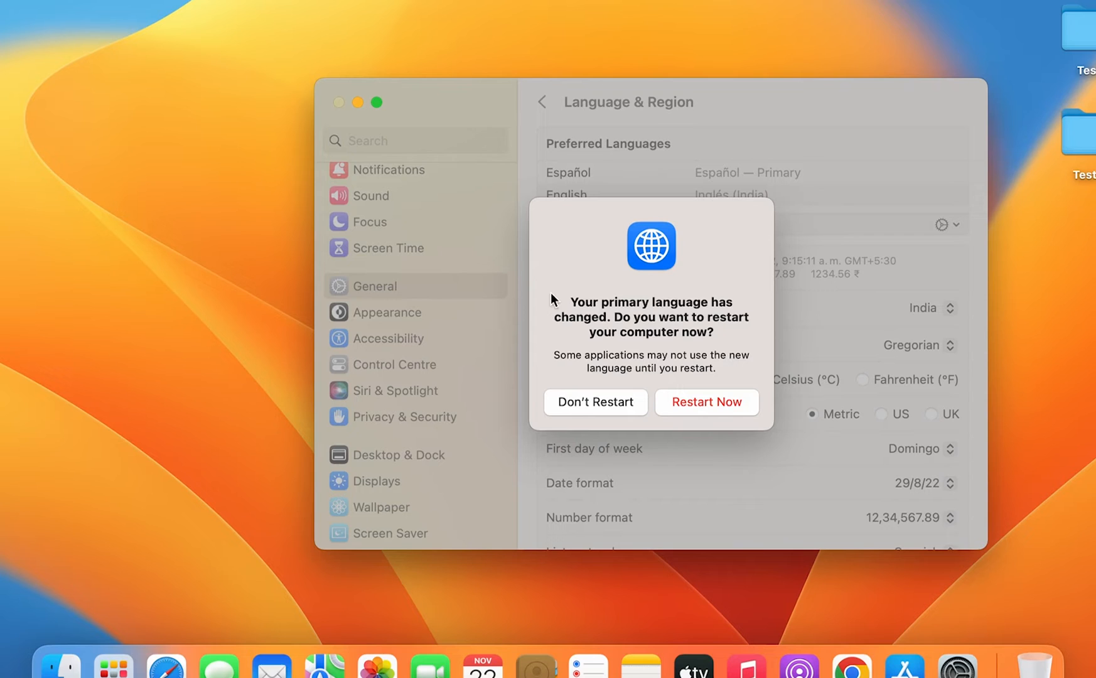
pyautogui.moveTo(675, 362)
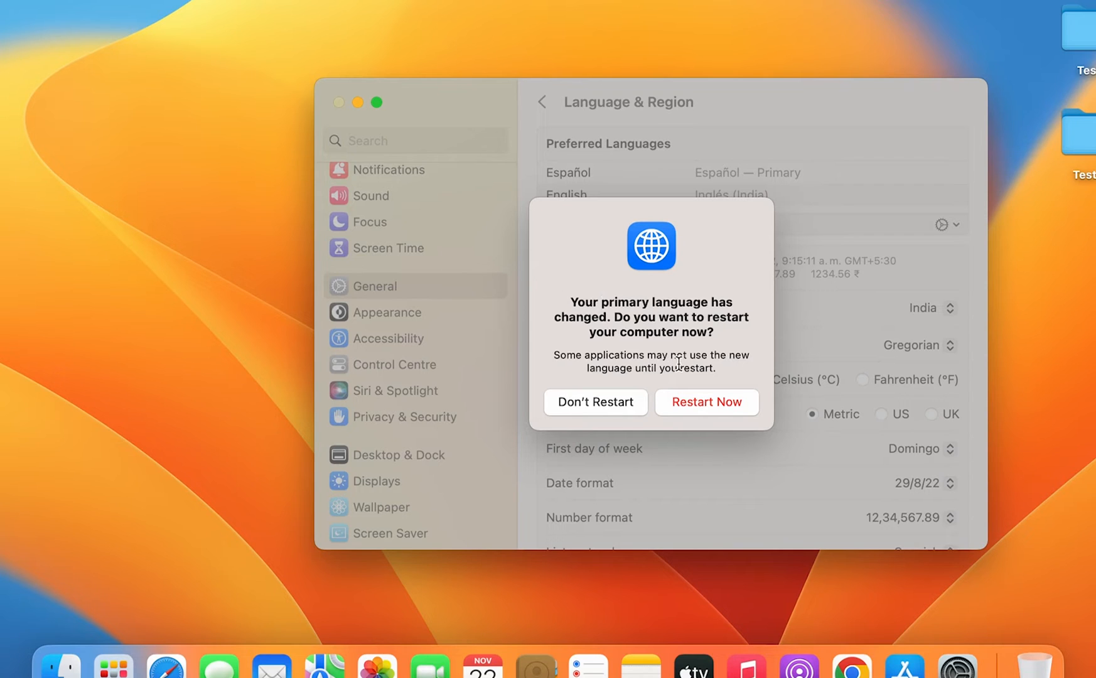
pyautogui.moveTo(597, 418)
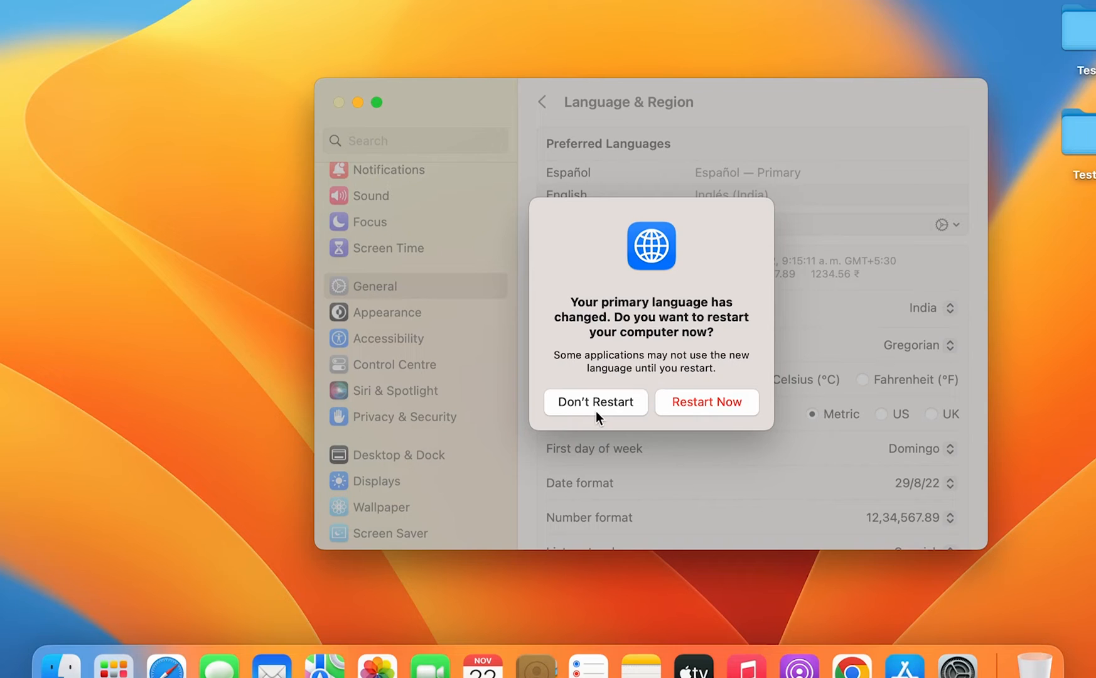
pyautogui.moveTo(586, 410)
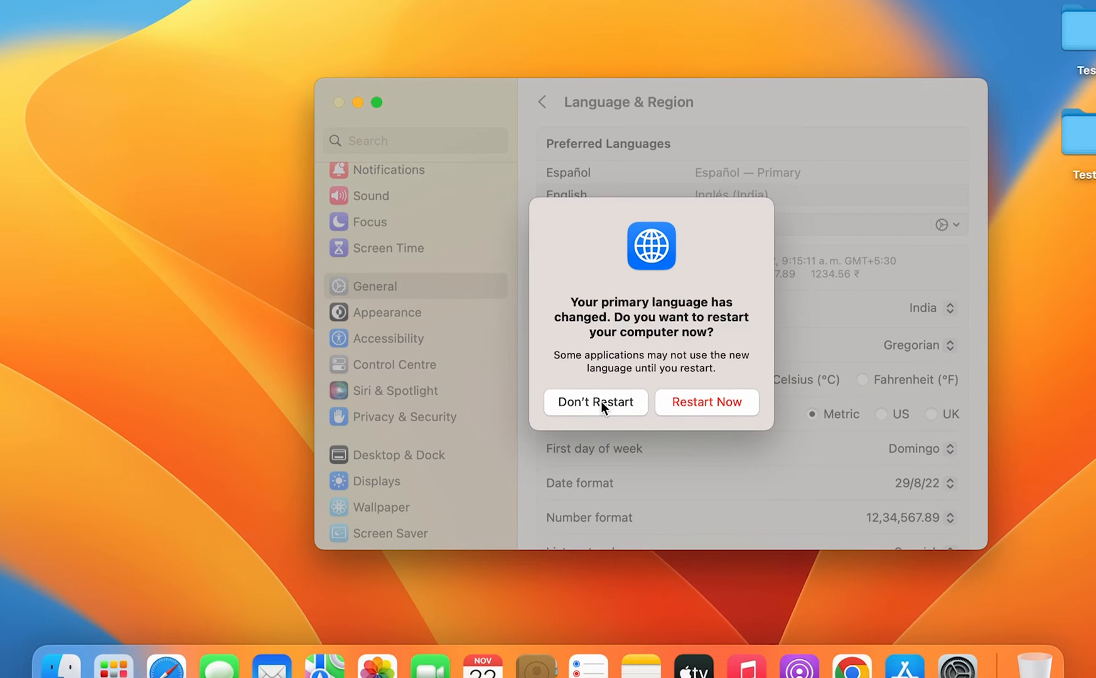
pyautogui.click(595, 402)
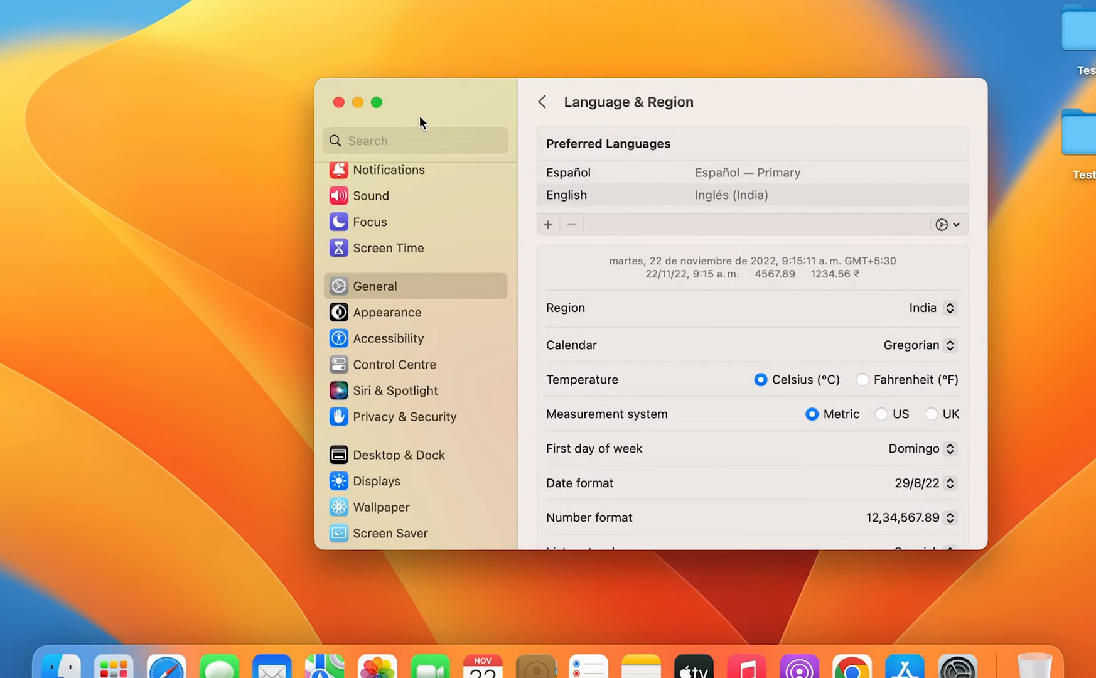
# Quit System Settings and relaunch it from the Apple menu so it opens as Ajustes del Sistema
pyautogui.click(89, 9)
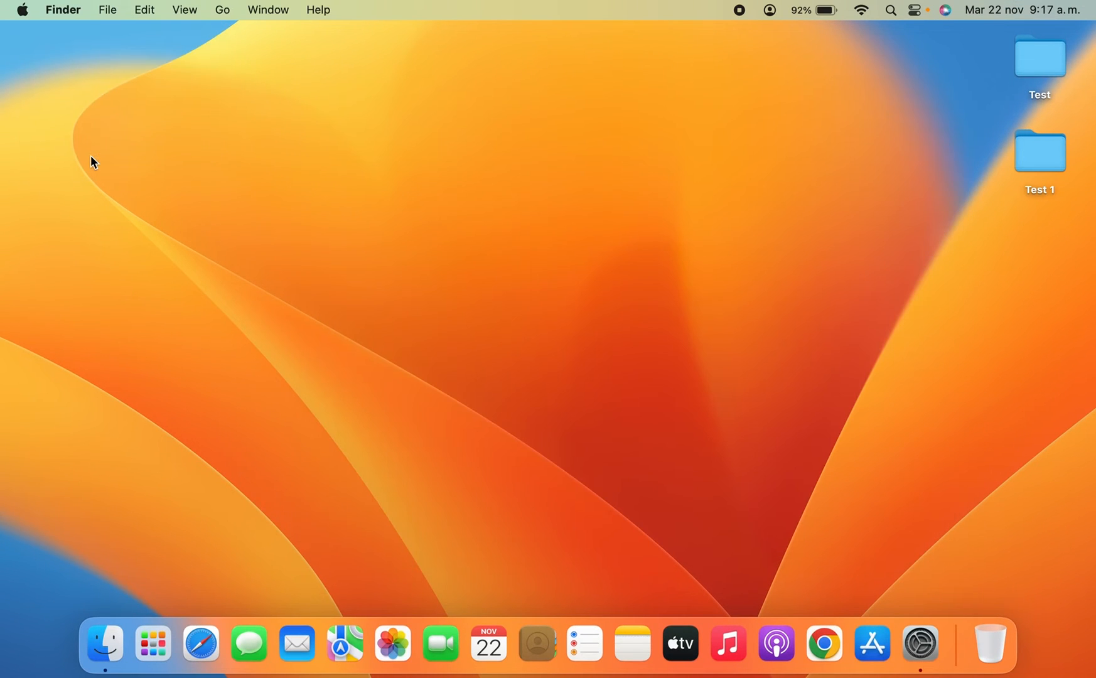
pyautogui.click(22, 9)
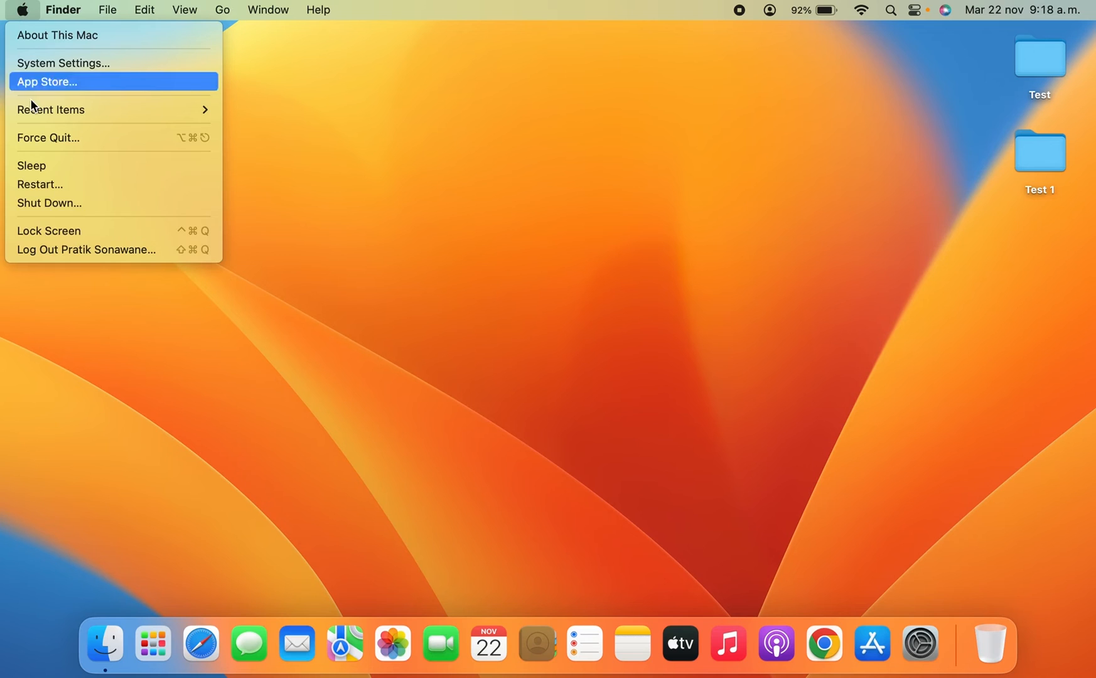
pyautogui.click(48, 231)
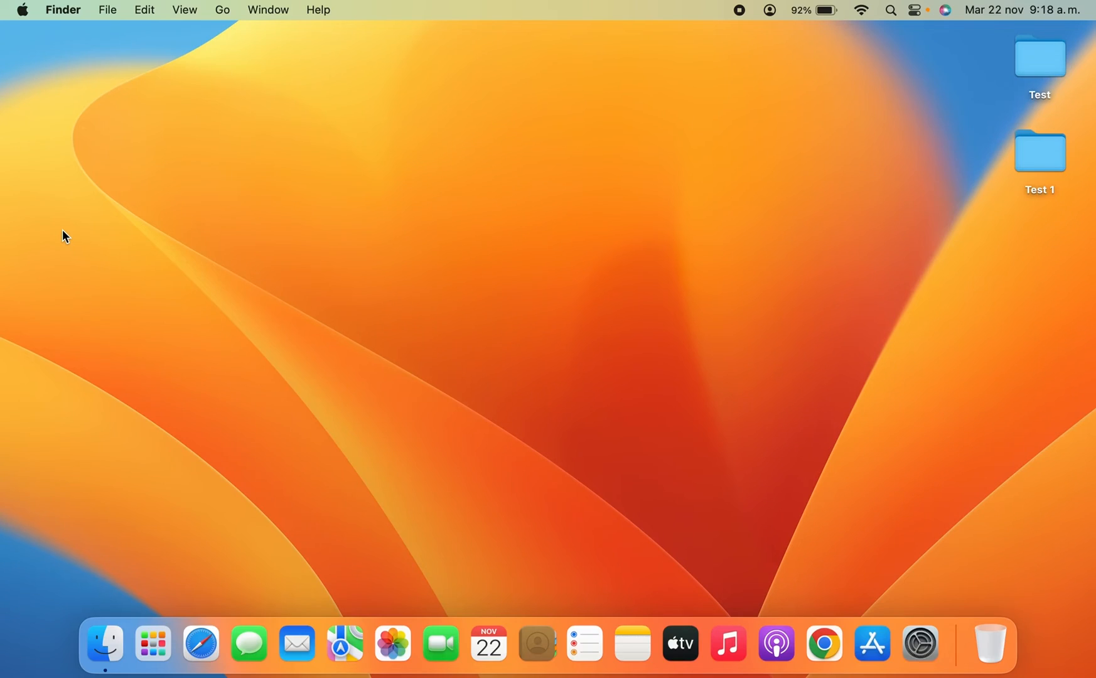
pyautogui.moveTo(100, 117)
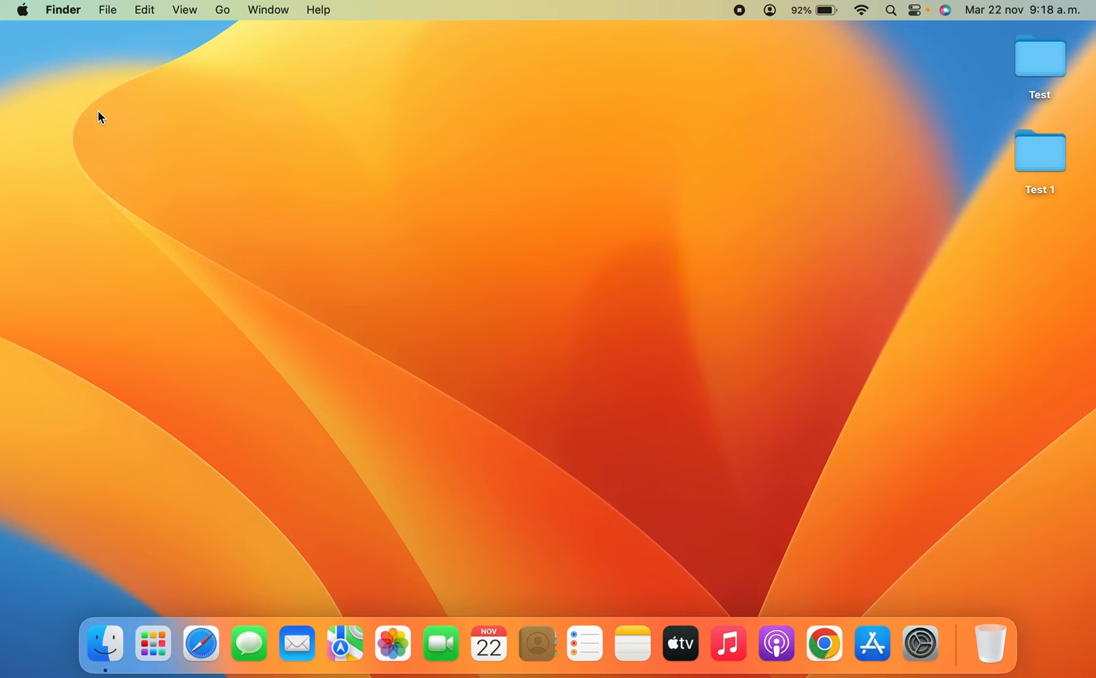
pyautogui.moveTo(128, 54)
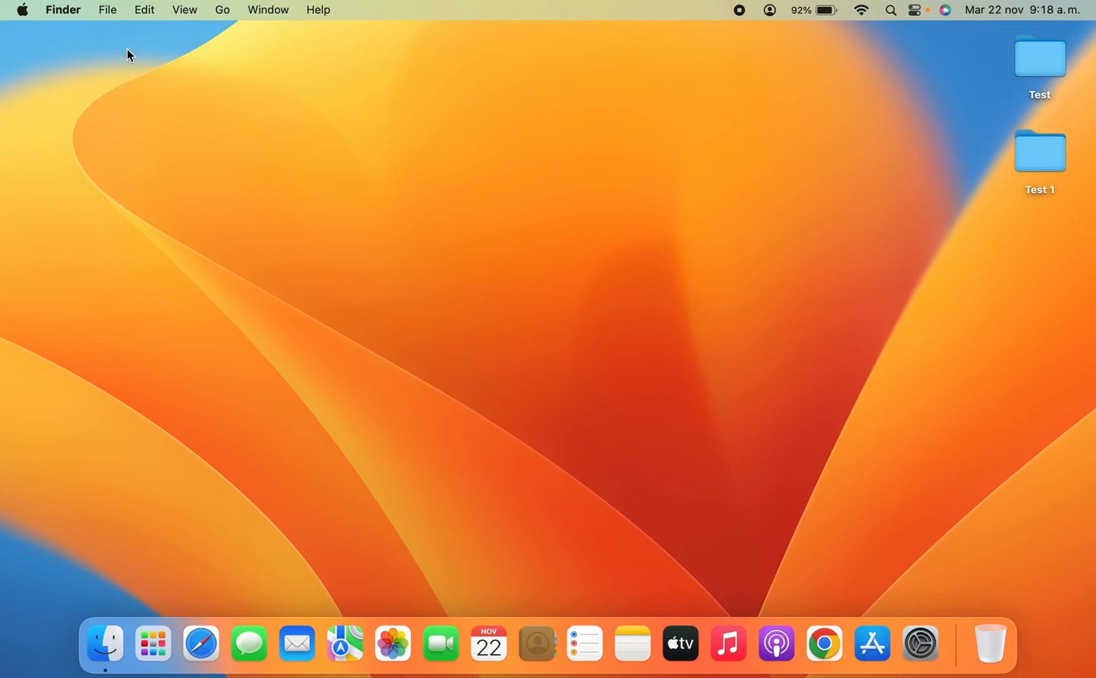
pyautogui.moveTo(26, 16)
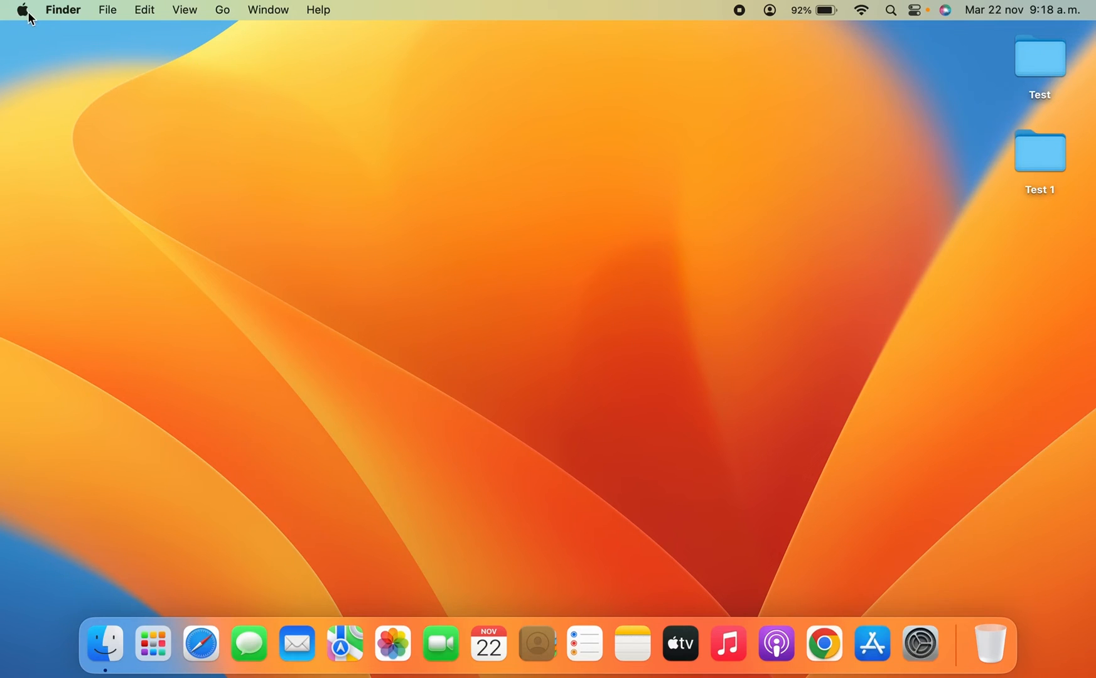
pyautogui.click(21, 10)
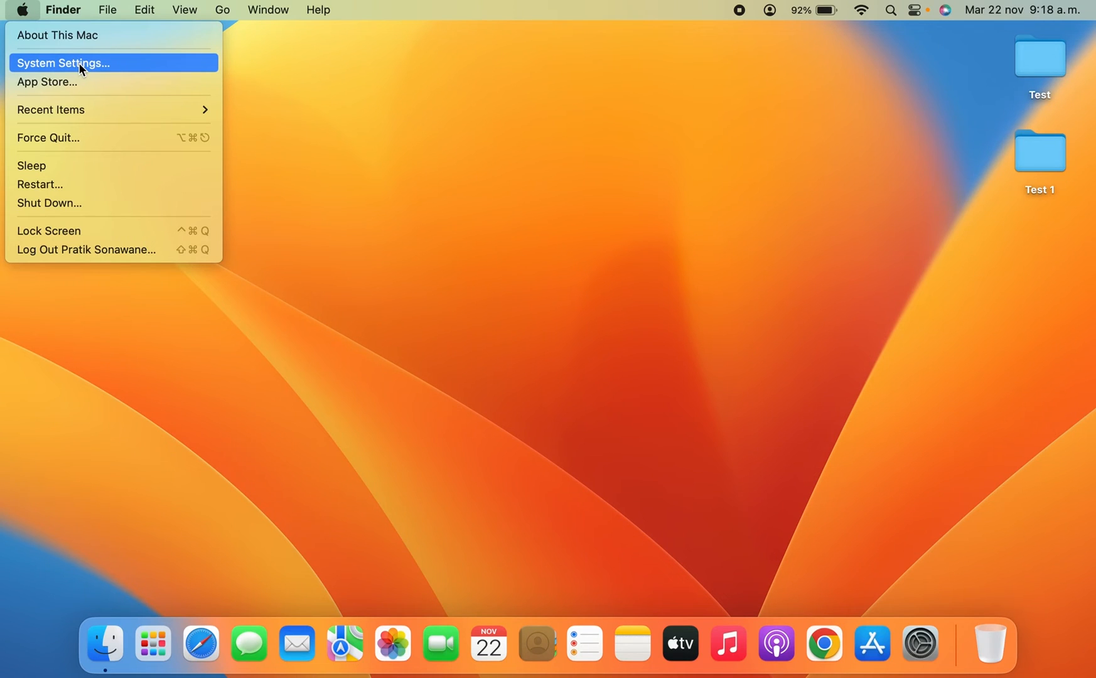
pyautogui.click(145, 10)
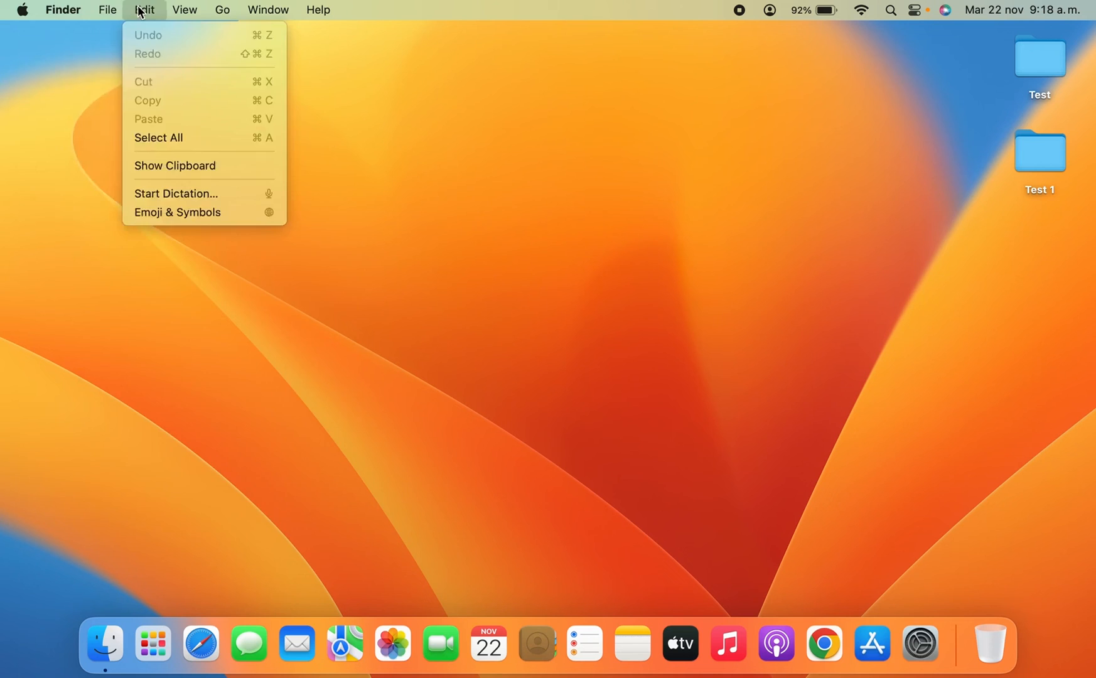
pyautogui.click(22, 10)
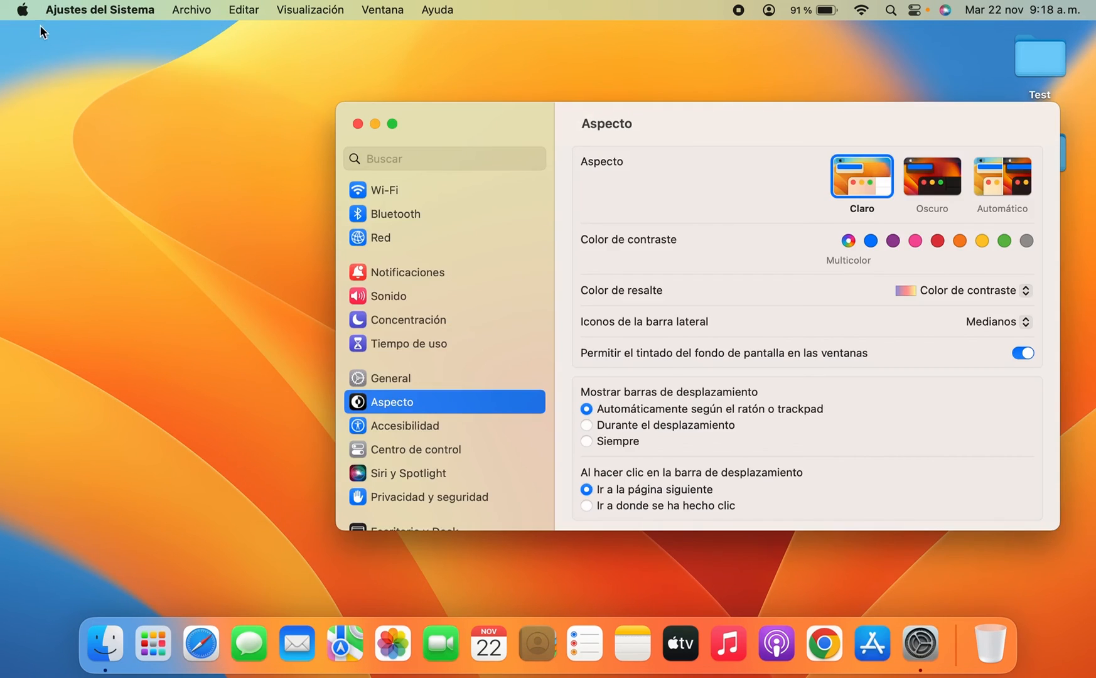
# Scroll the Spanish sidebar up toward the General entry
pyautogui.scroll(3)
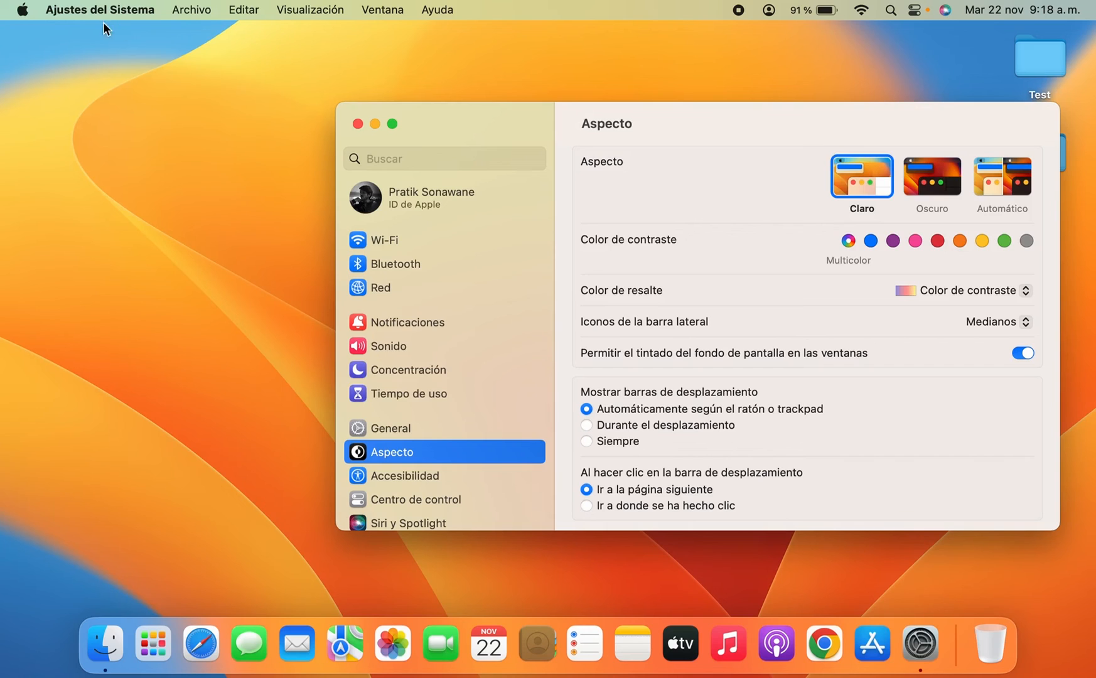
pyautogui.moveTo(426, 10)
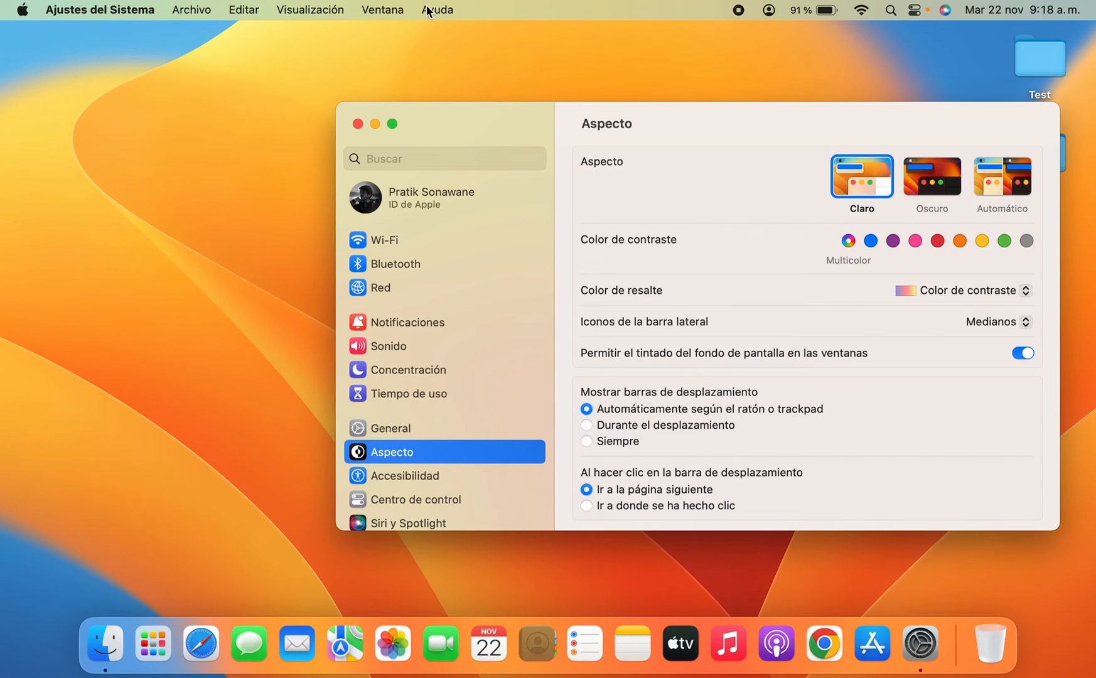
pyautogui.moveTo(454, 438)
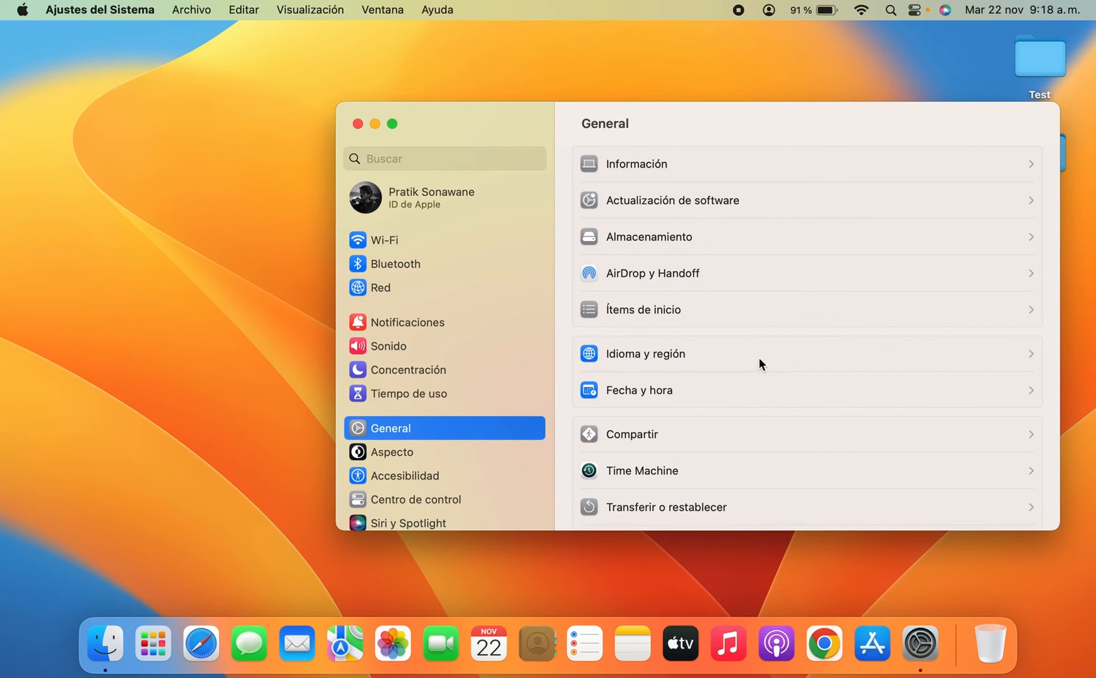
pyautogui.moveTo(753, 349)
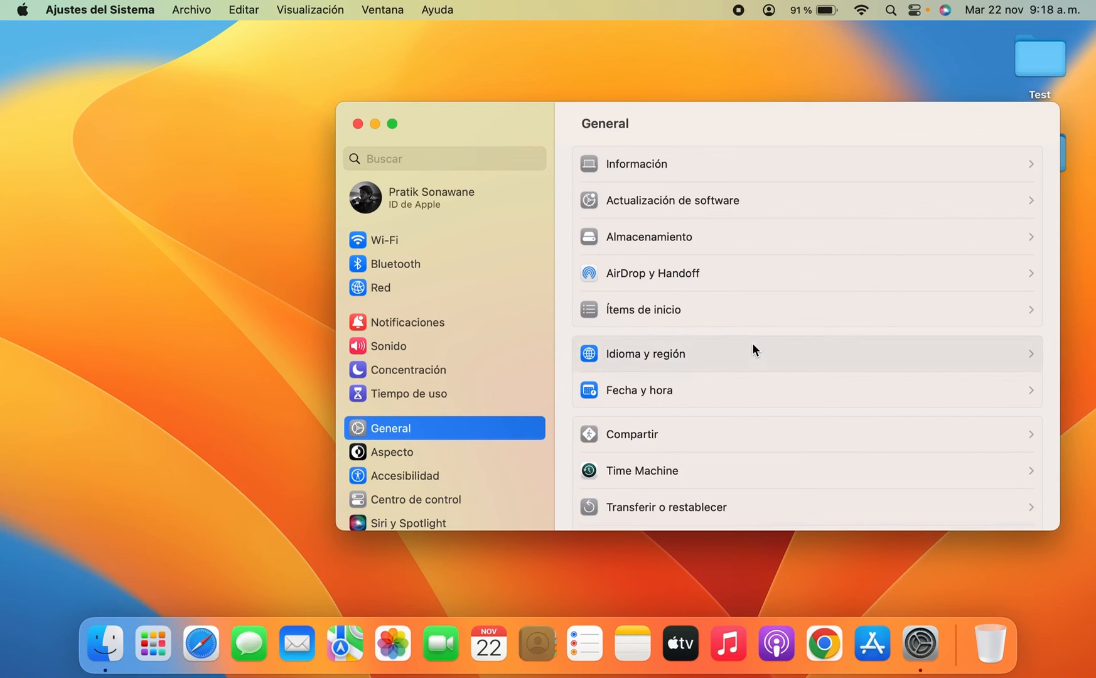
# Open Idioma y región, listing Español (principal) above English with region India
pyautogui.click(644, 353)
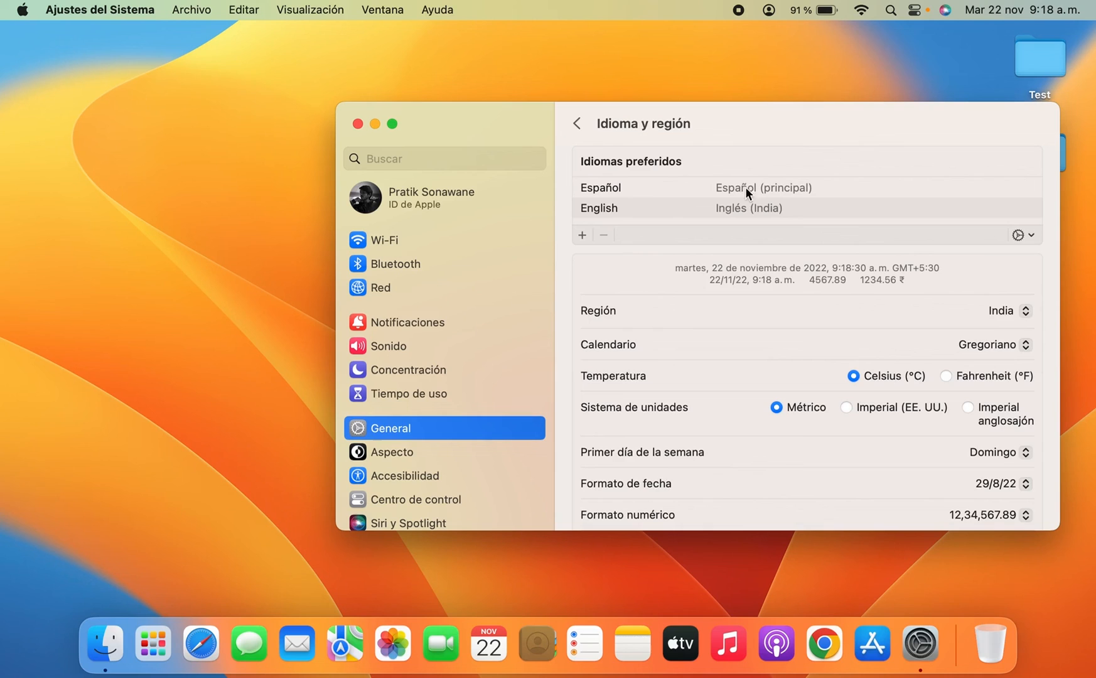
pyautogui.moveTo(703, 336)
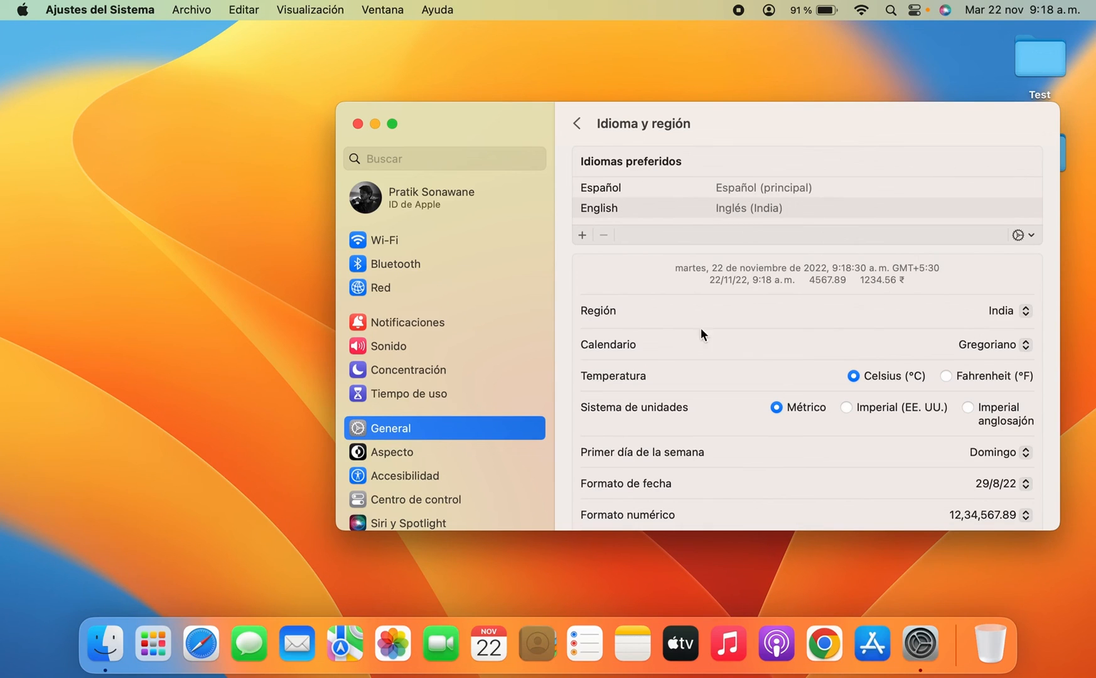
pyautogui.moveTo(813, 325)
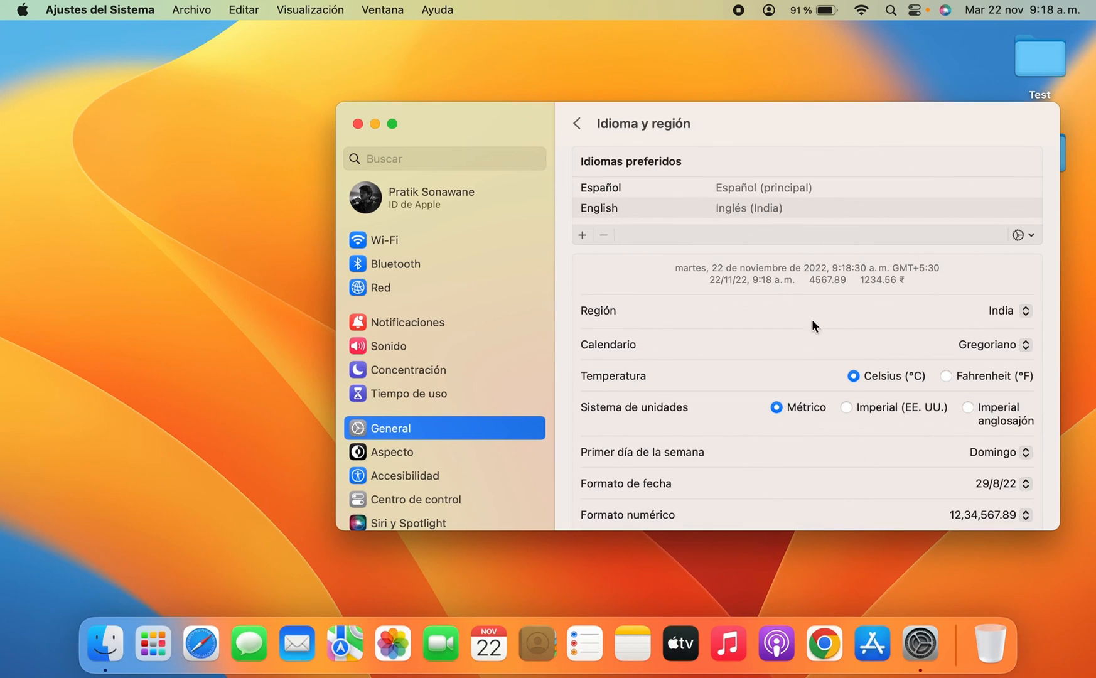
pyautogui.moveTo(790, 132)
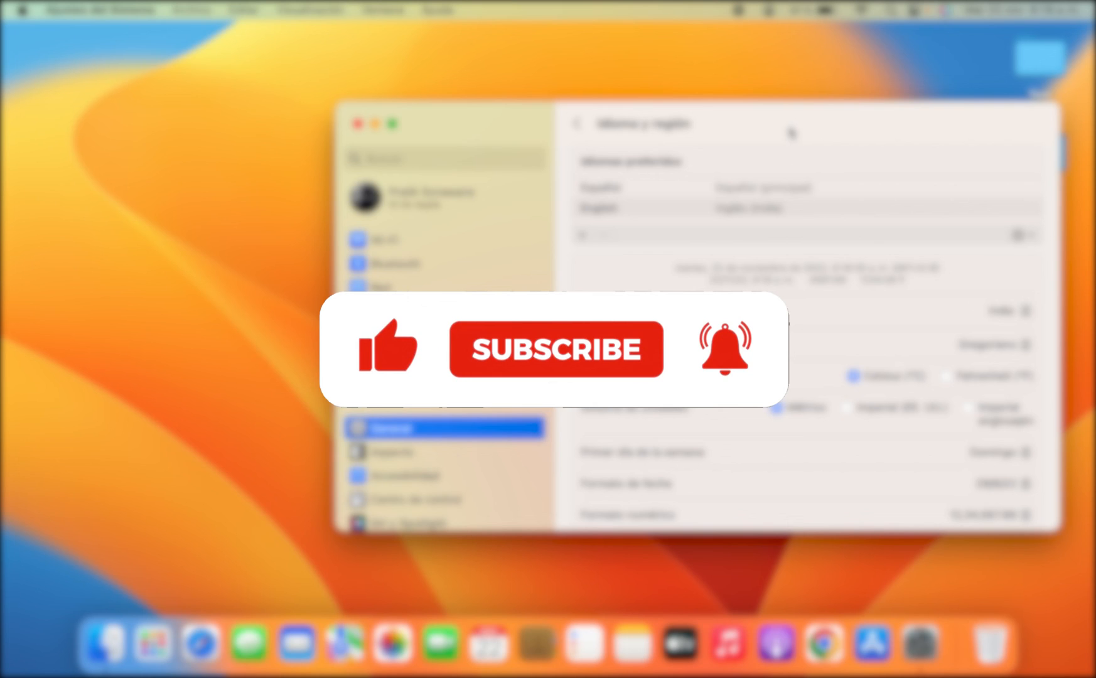
pyautogui.click(556, 349)
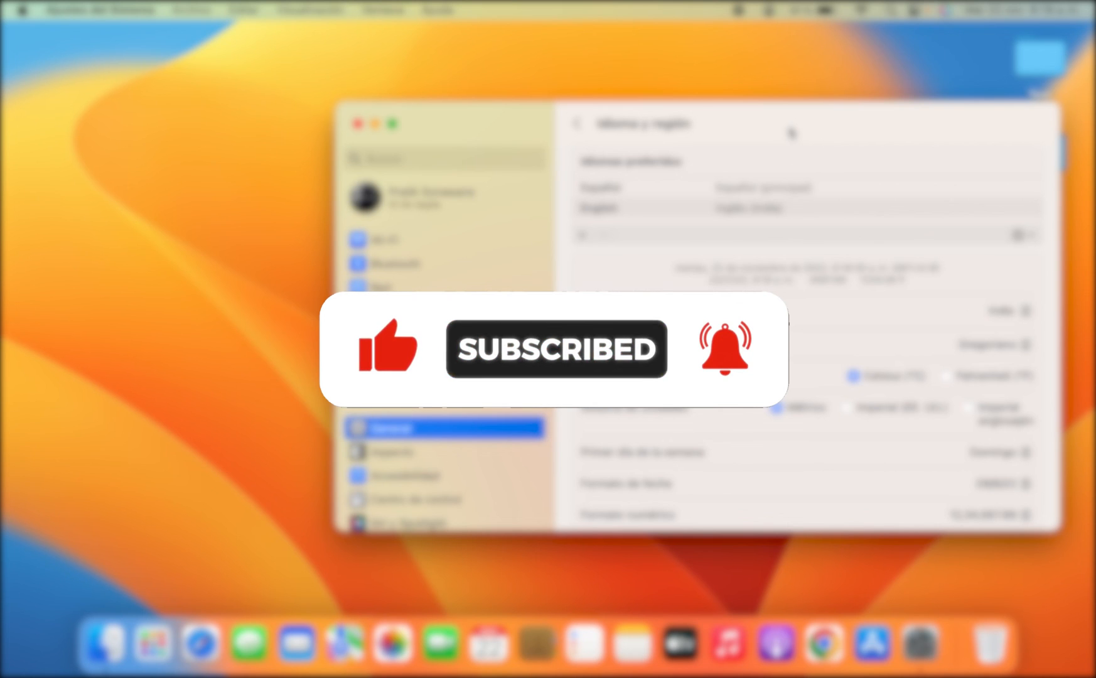